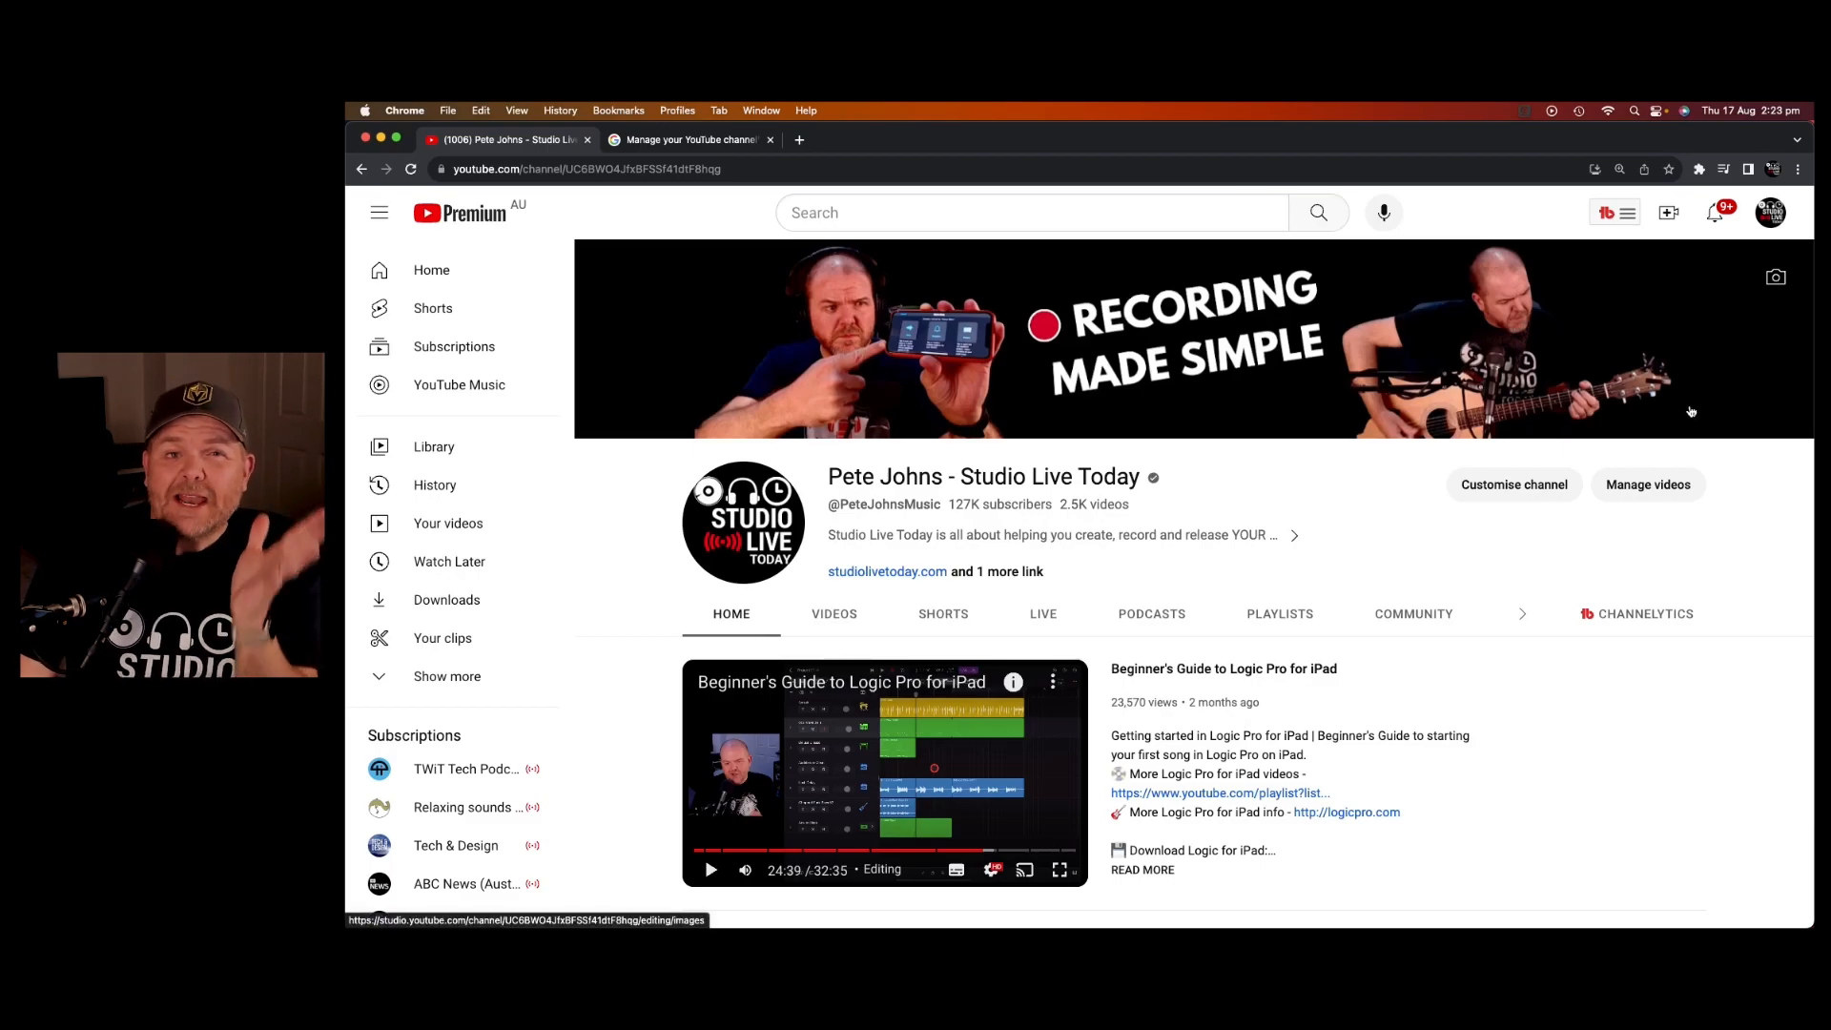
mouse_move(1098, 586)
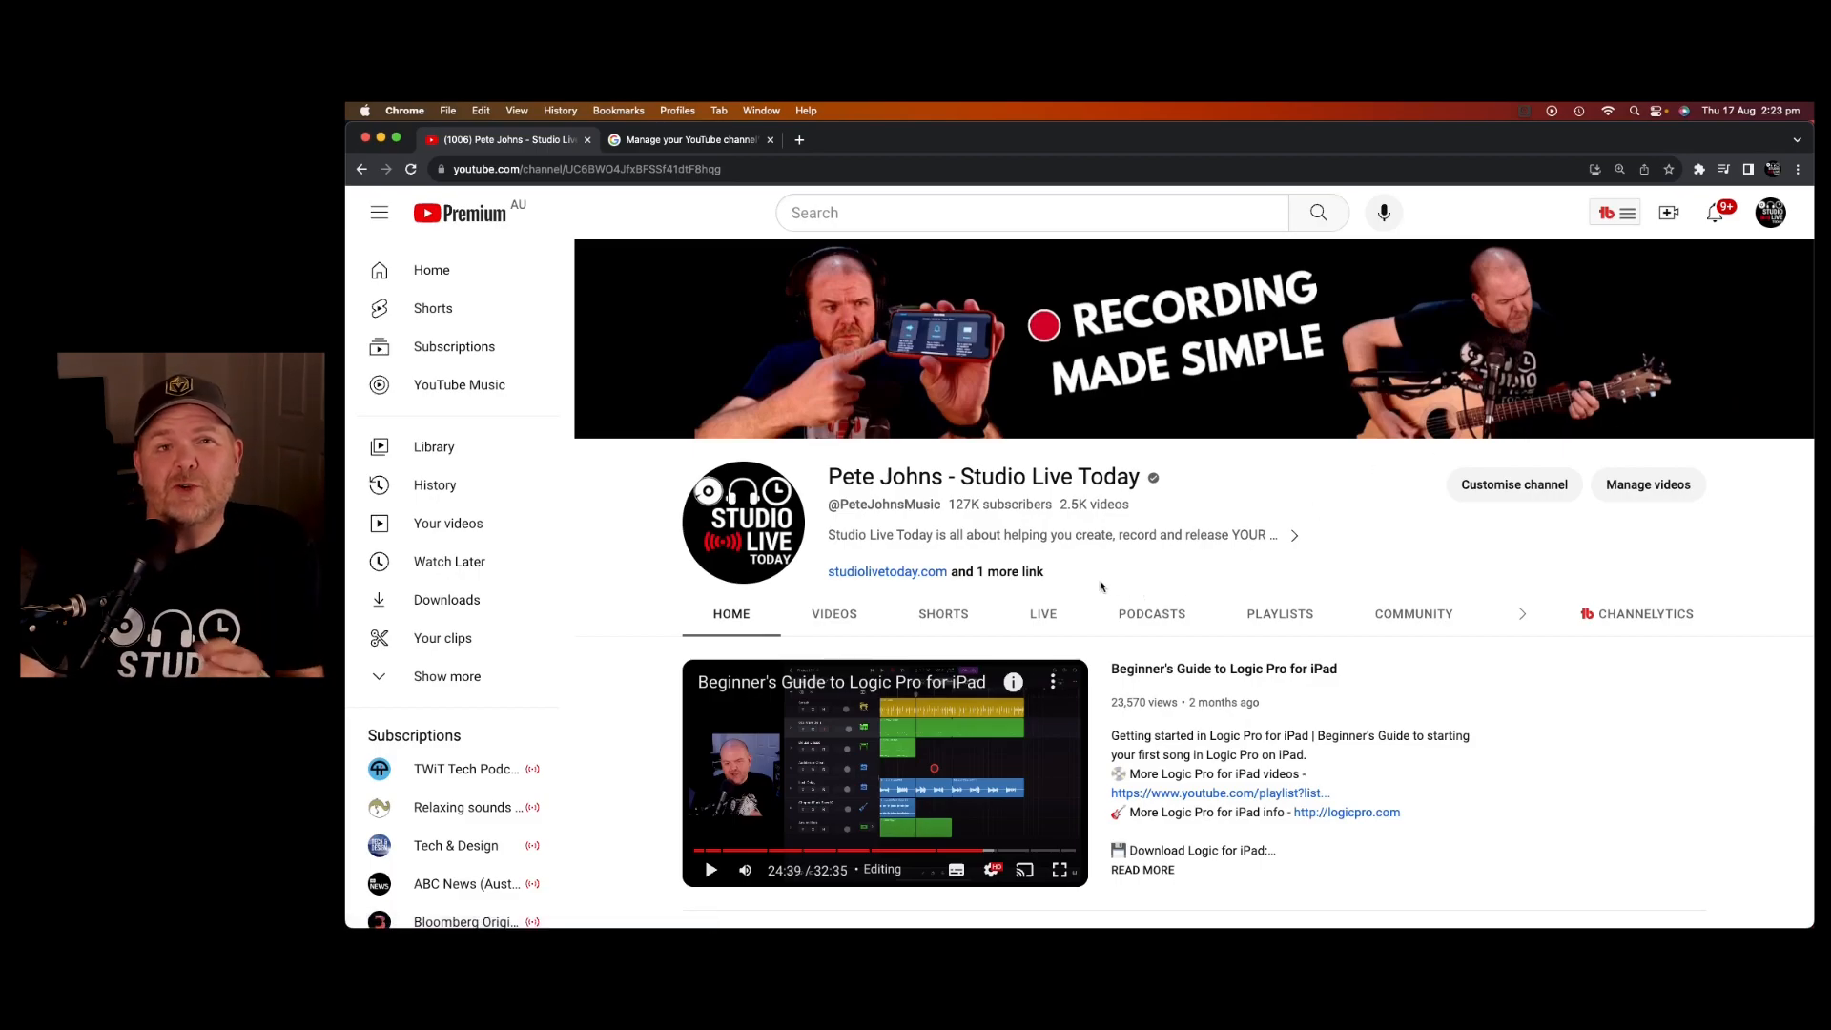
- Open the channel's About page and scroll through its links
left_click(1442, 614)
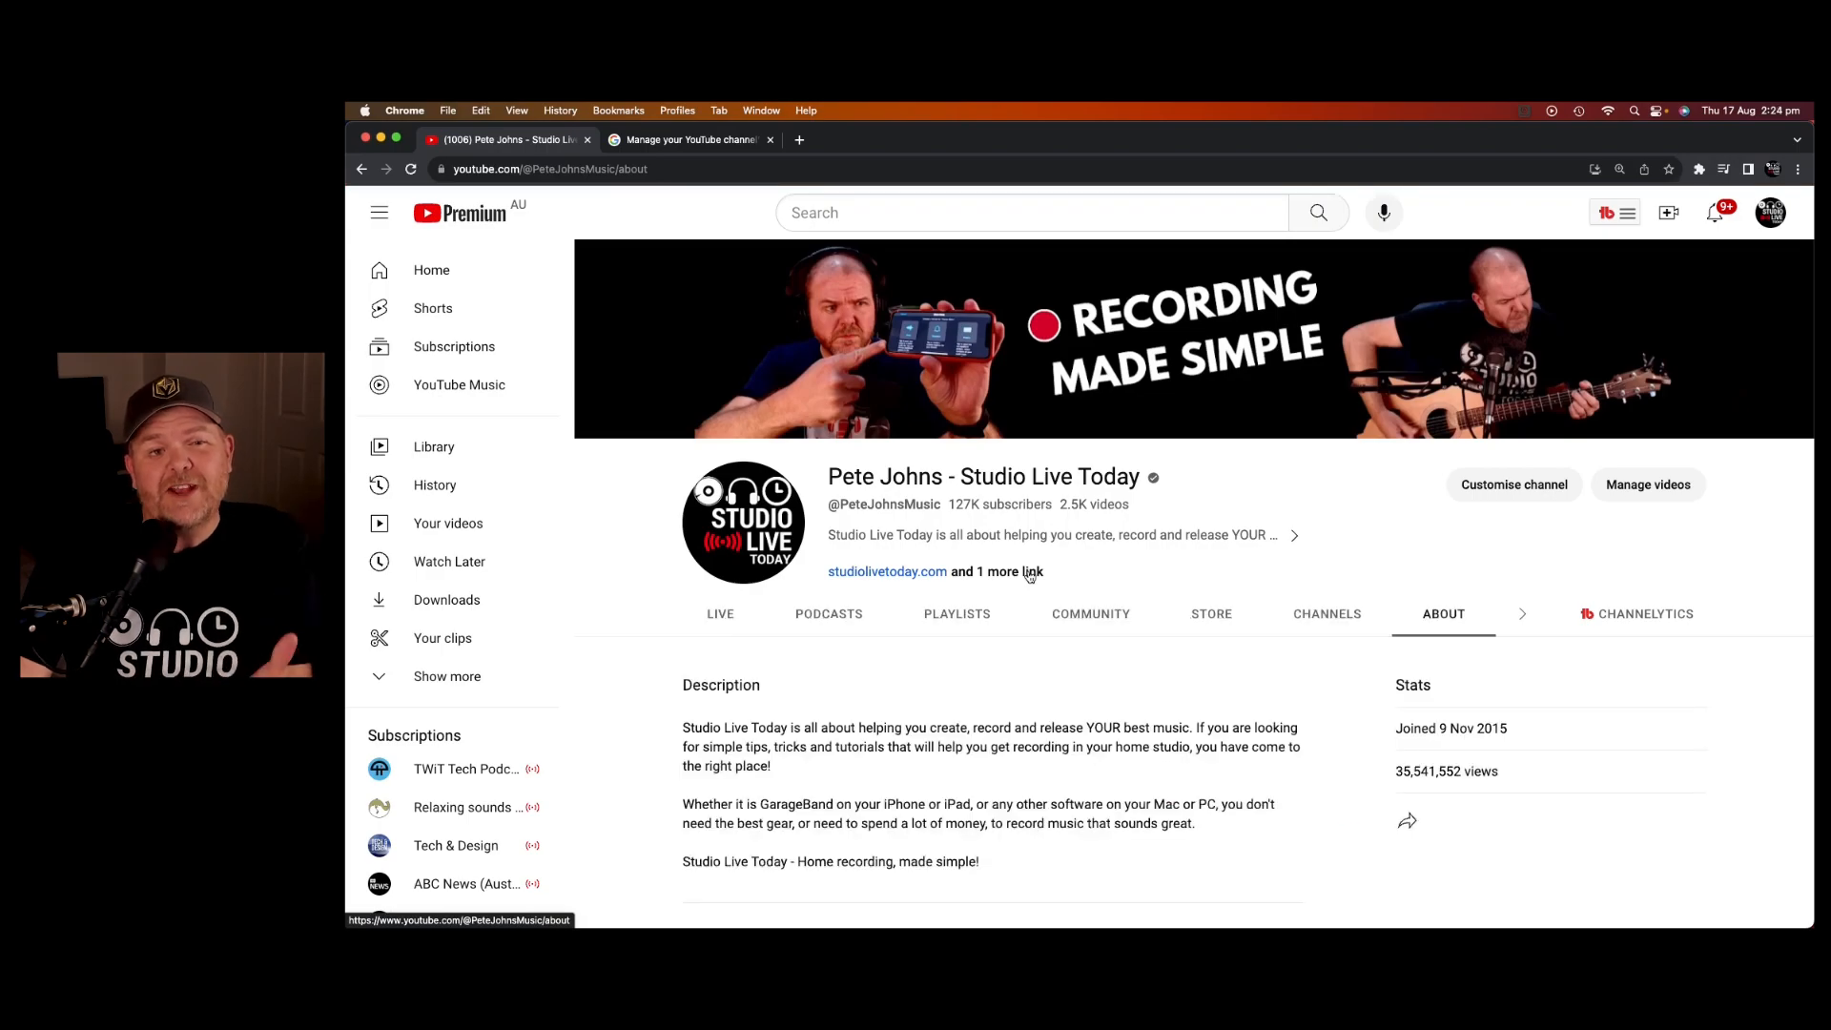
scroll("down", 3)
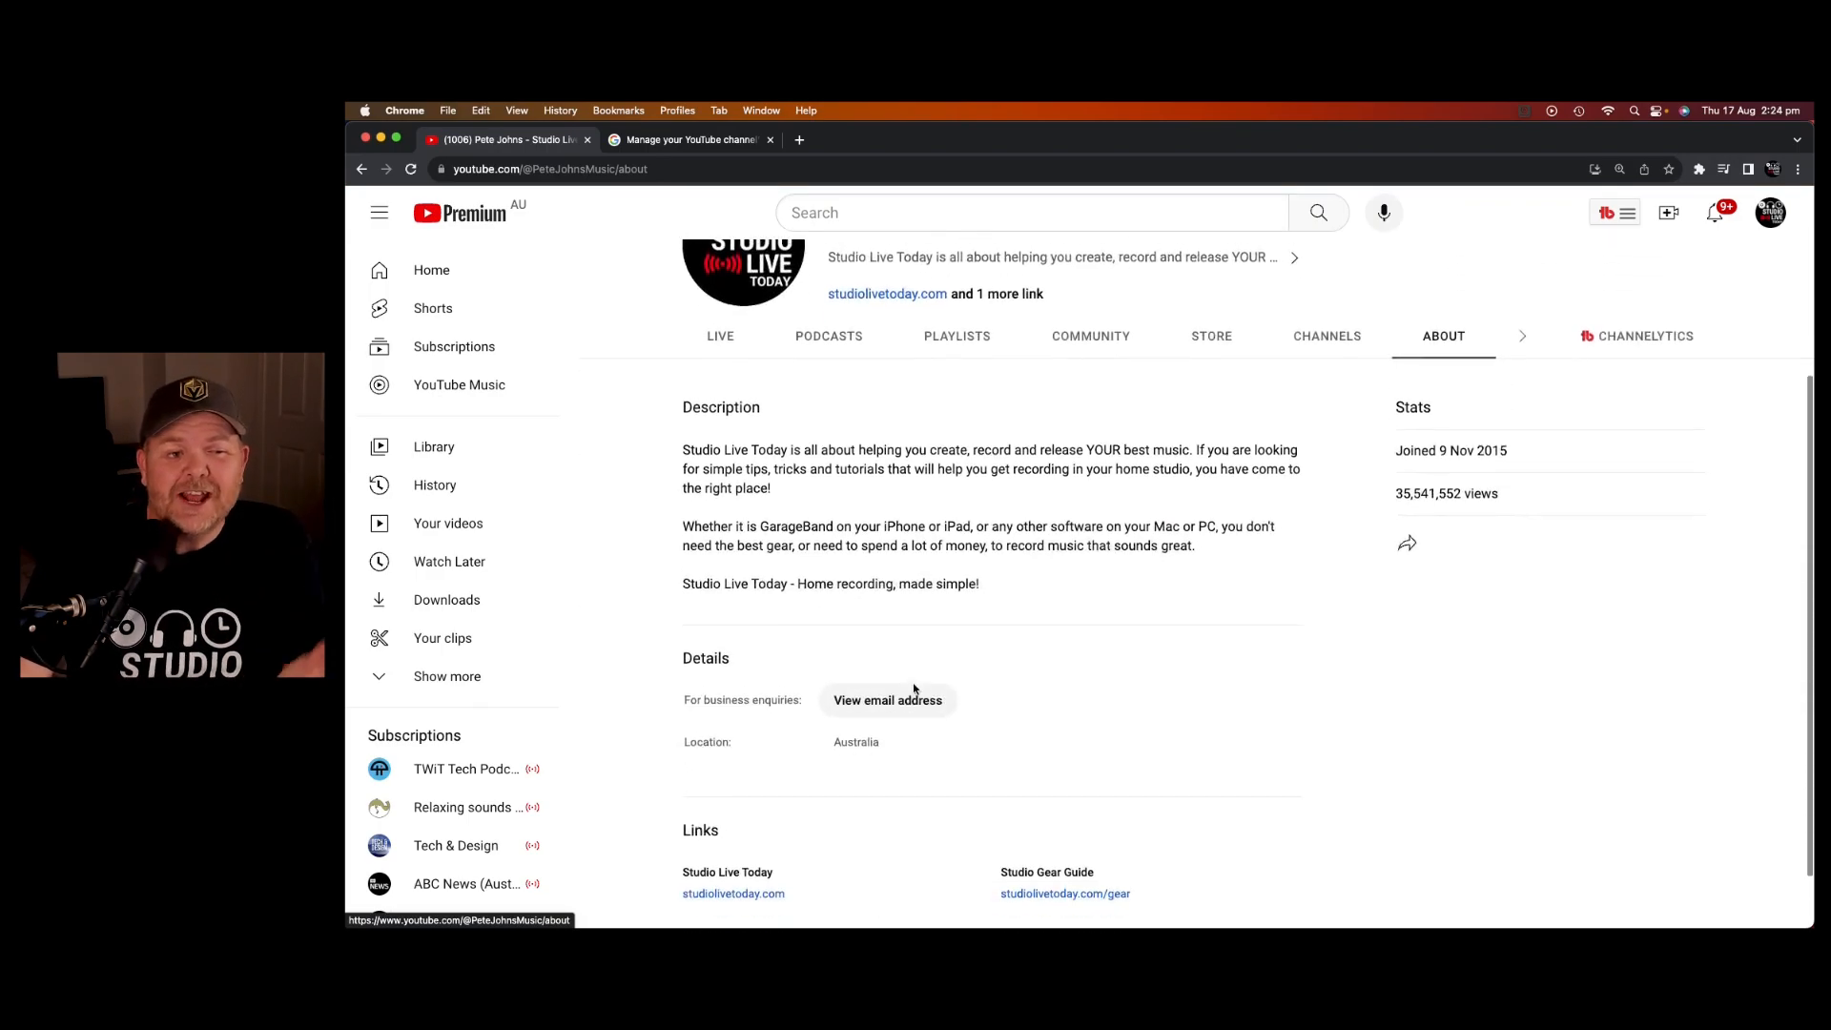
scroll("down", 3)
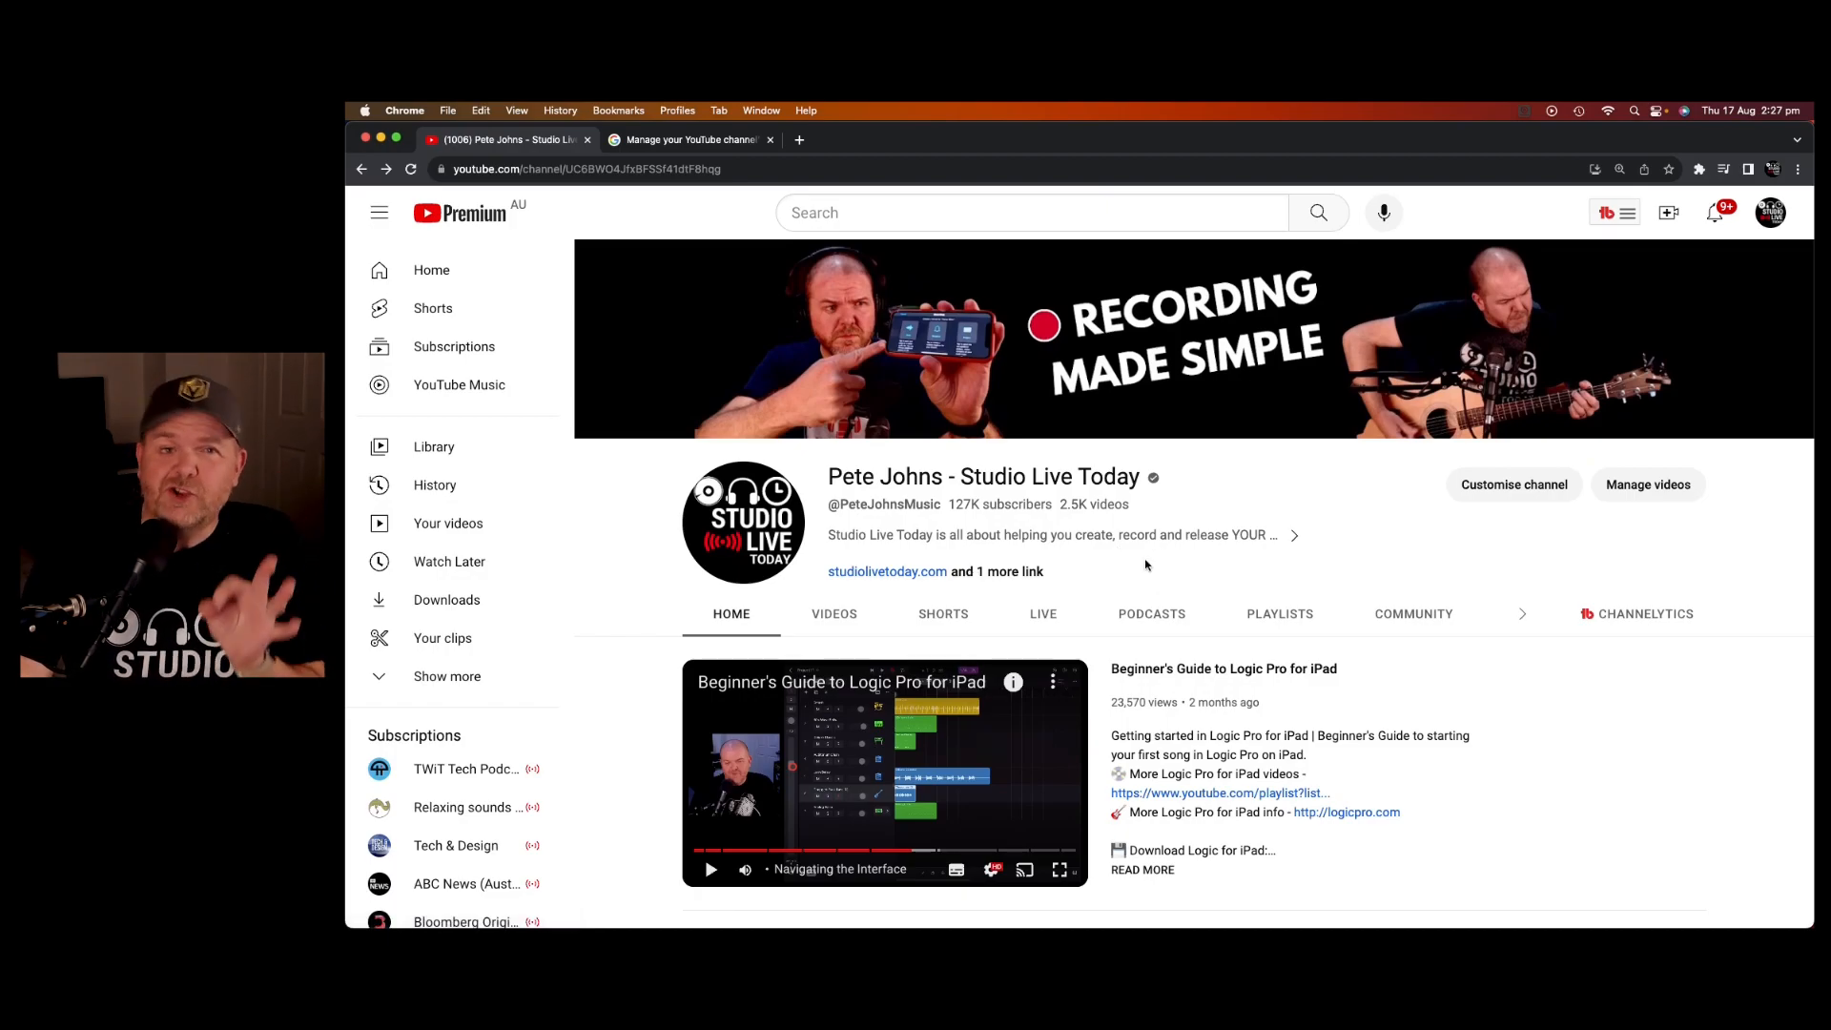
- Browse the channel's Shorts tab and open one of the Shorts
left_click(942, 613)
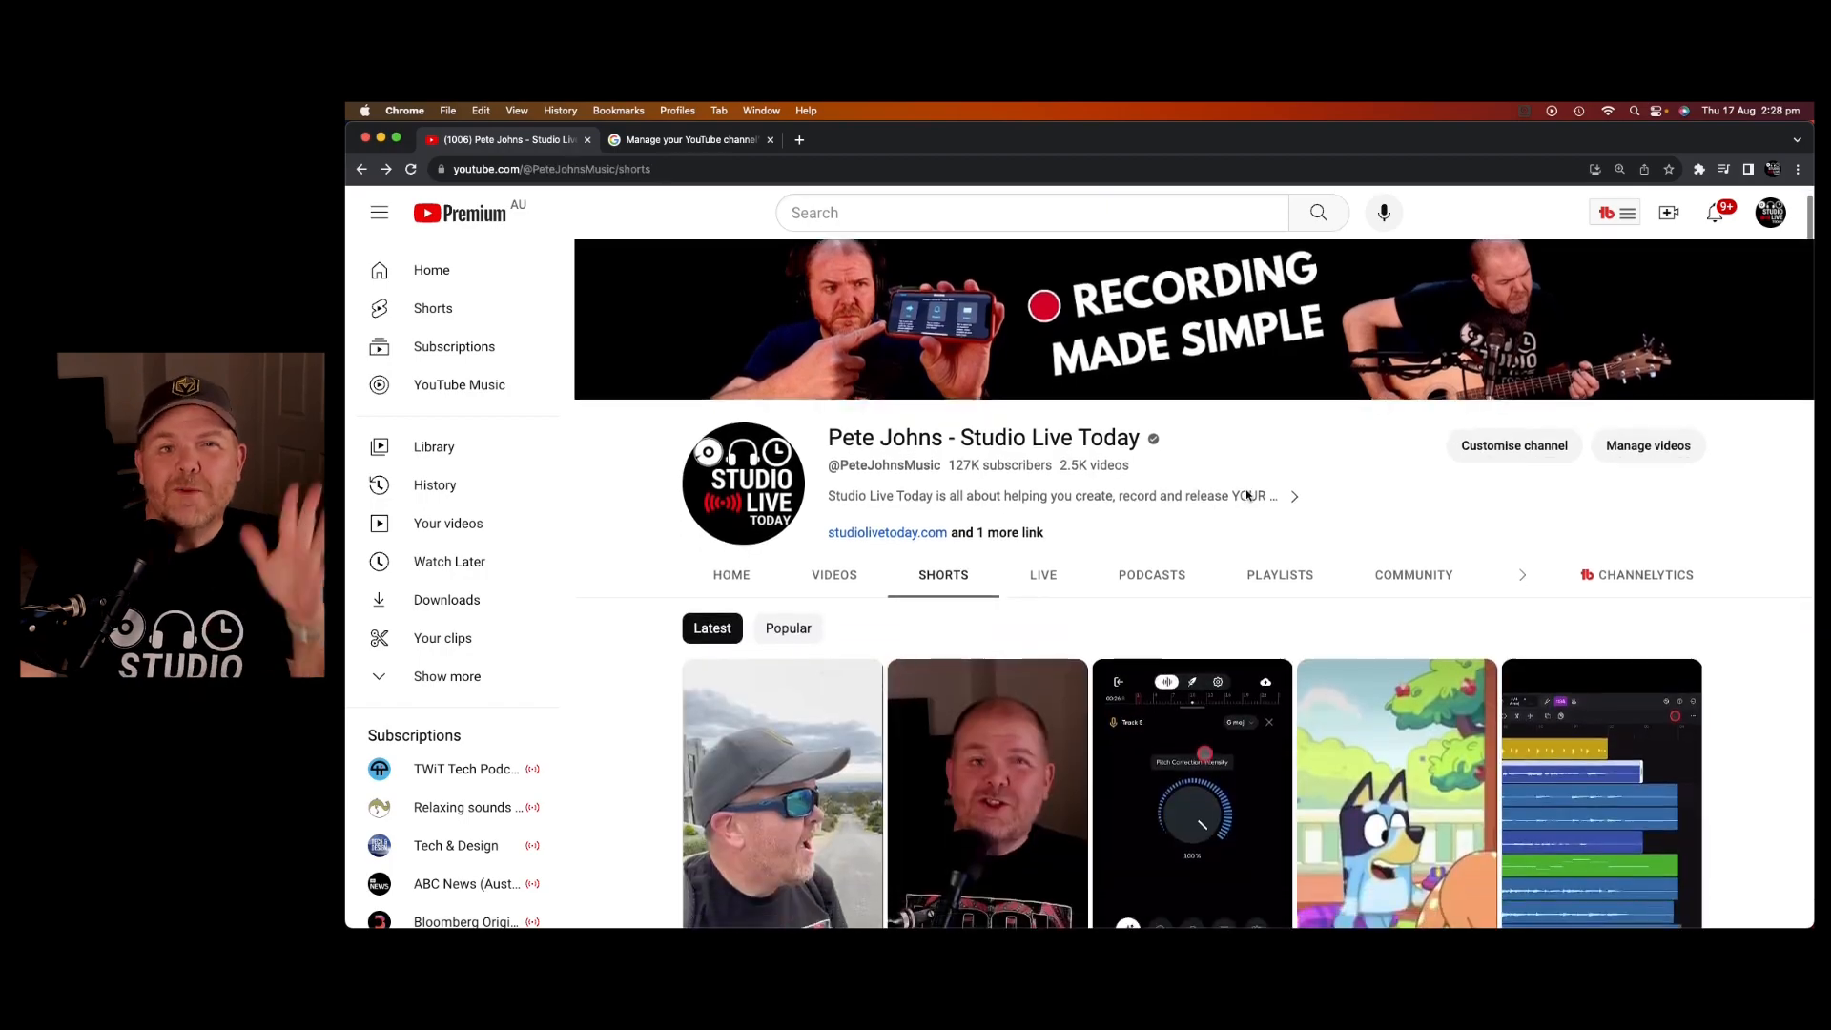
scroll("down", 3)
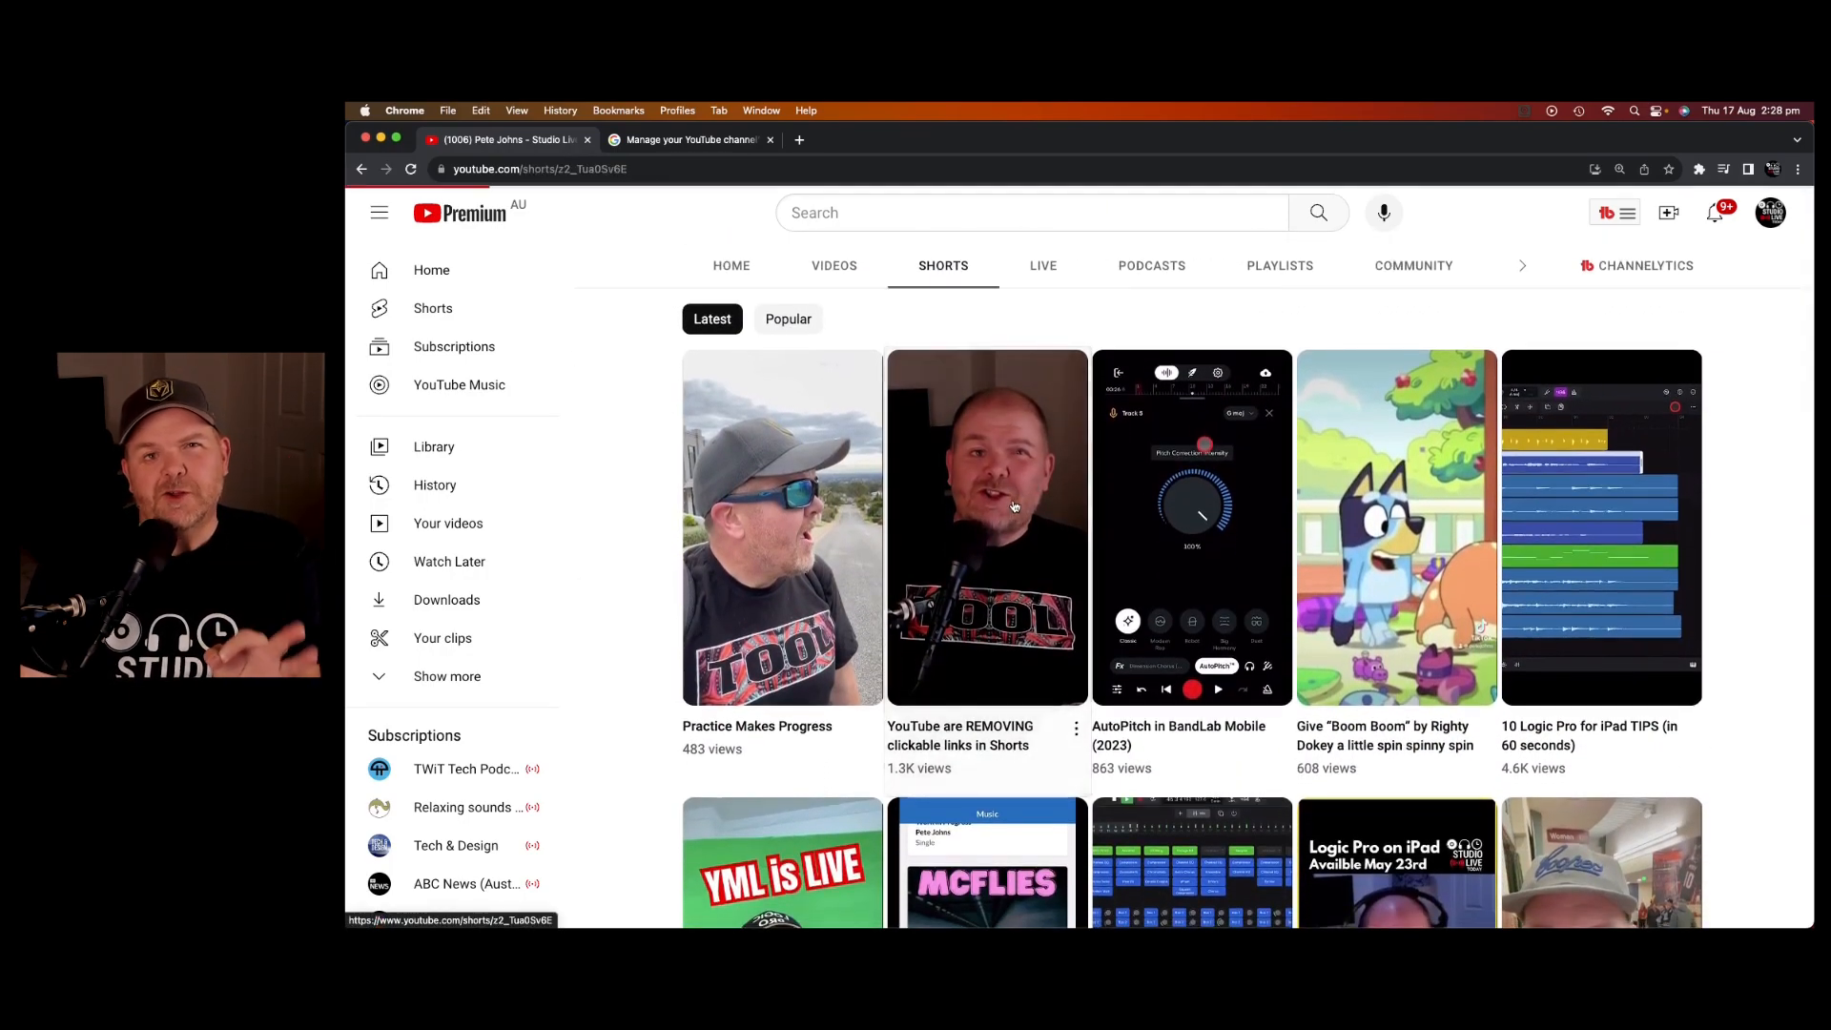
left_click(987, 526)
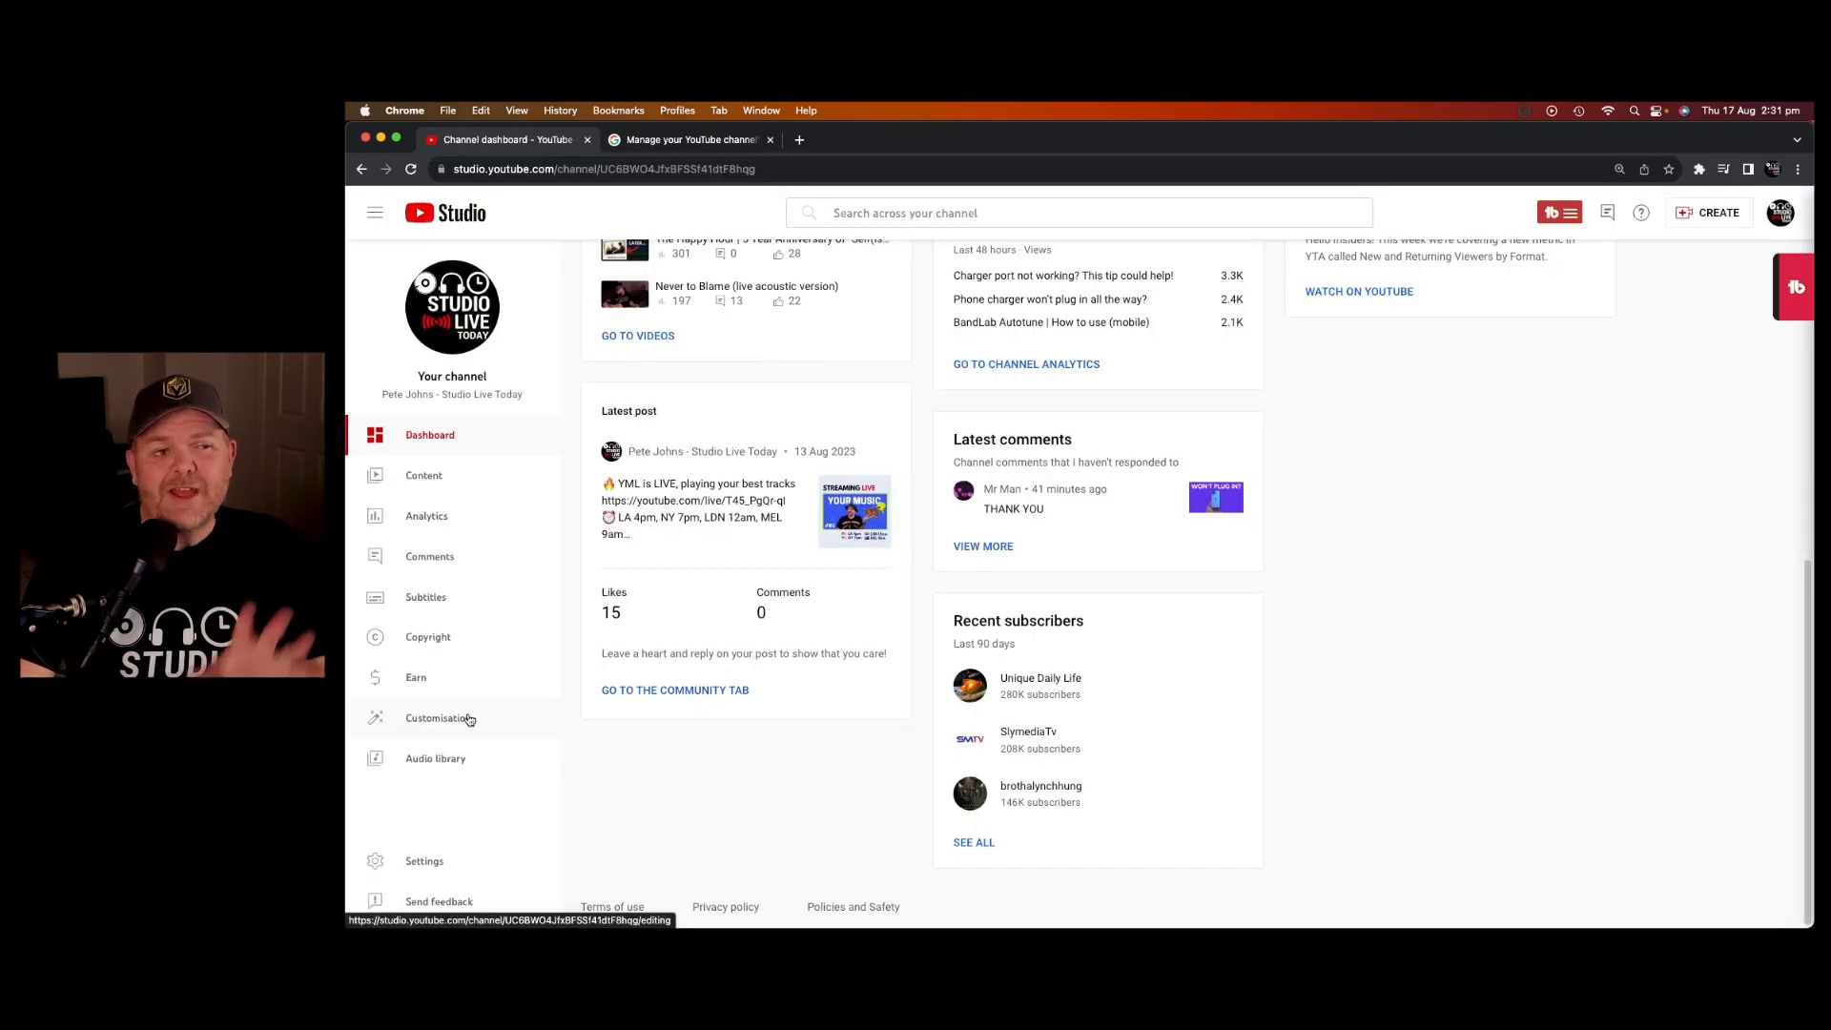
- Open Customisation > Basic info and scroll down to the channel's two existing links
left_click(441, 717)
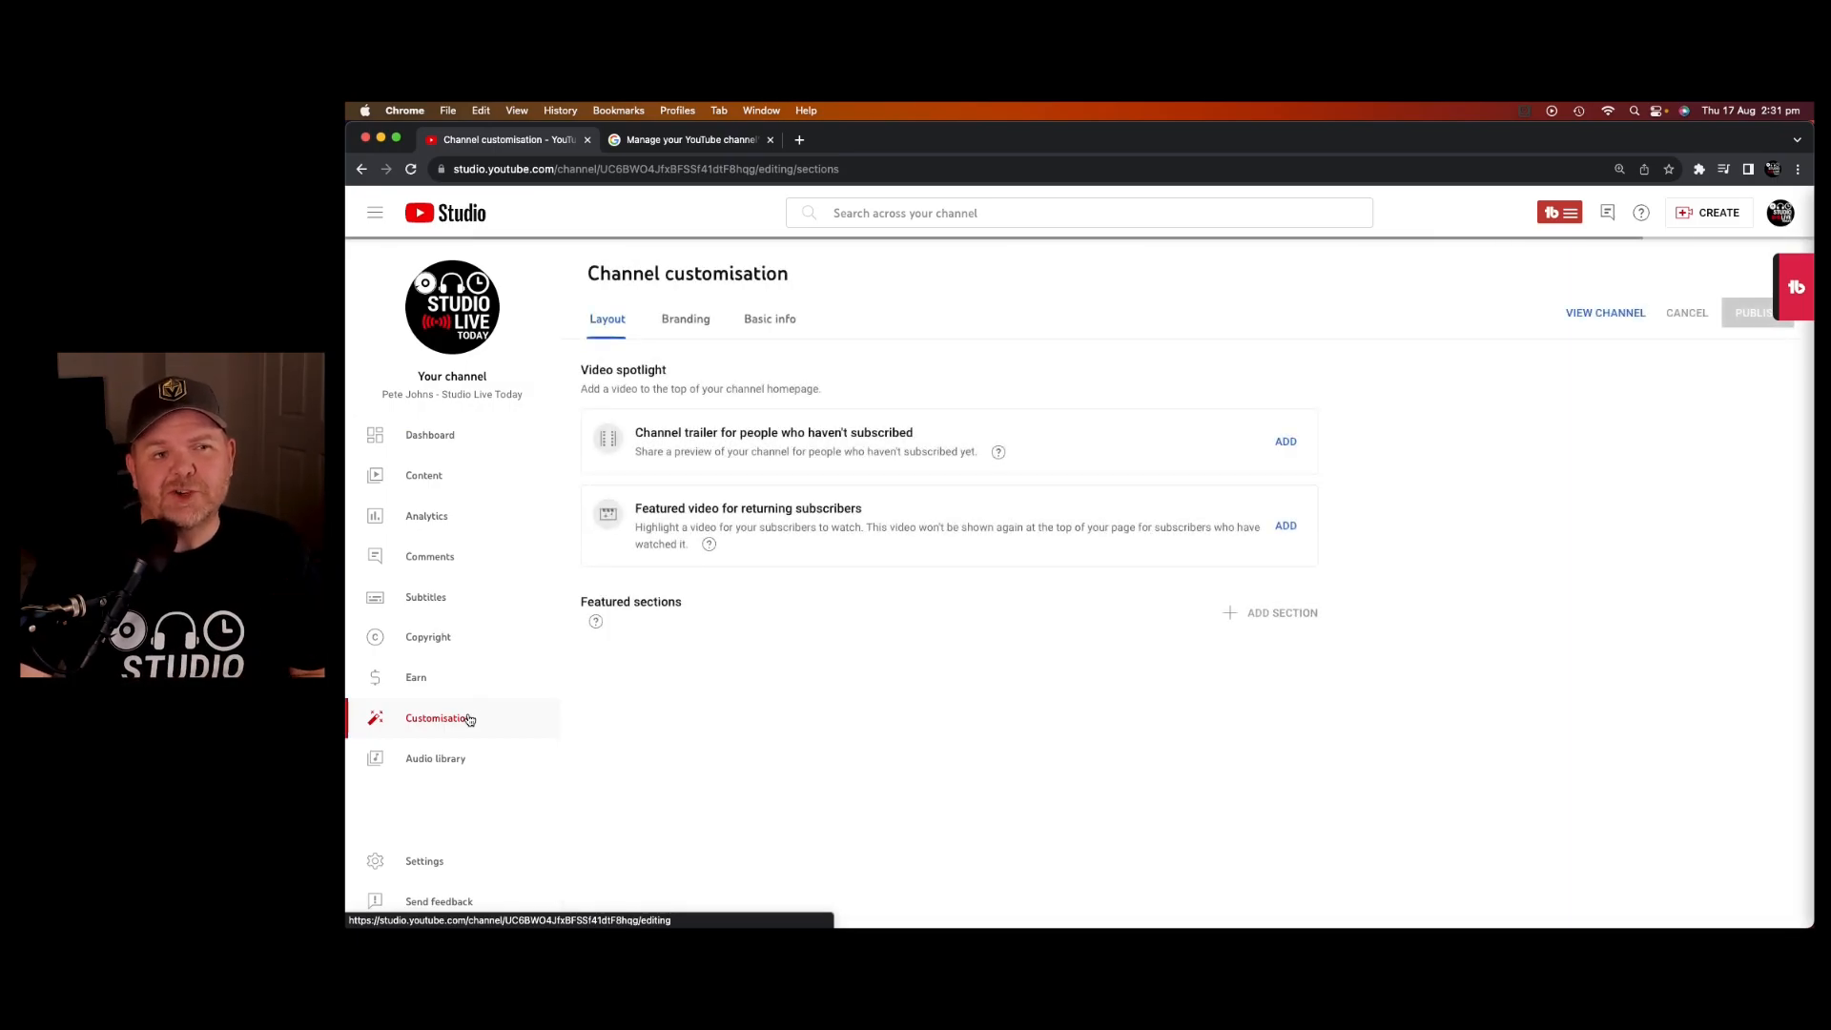
left_click(769, 319)
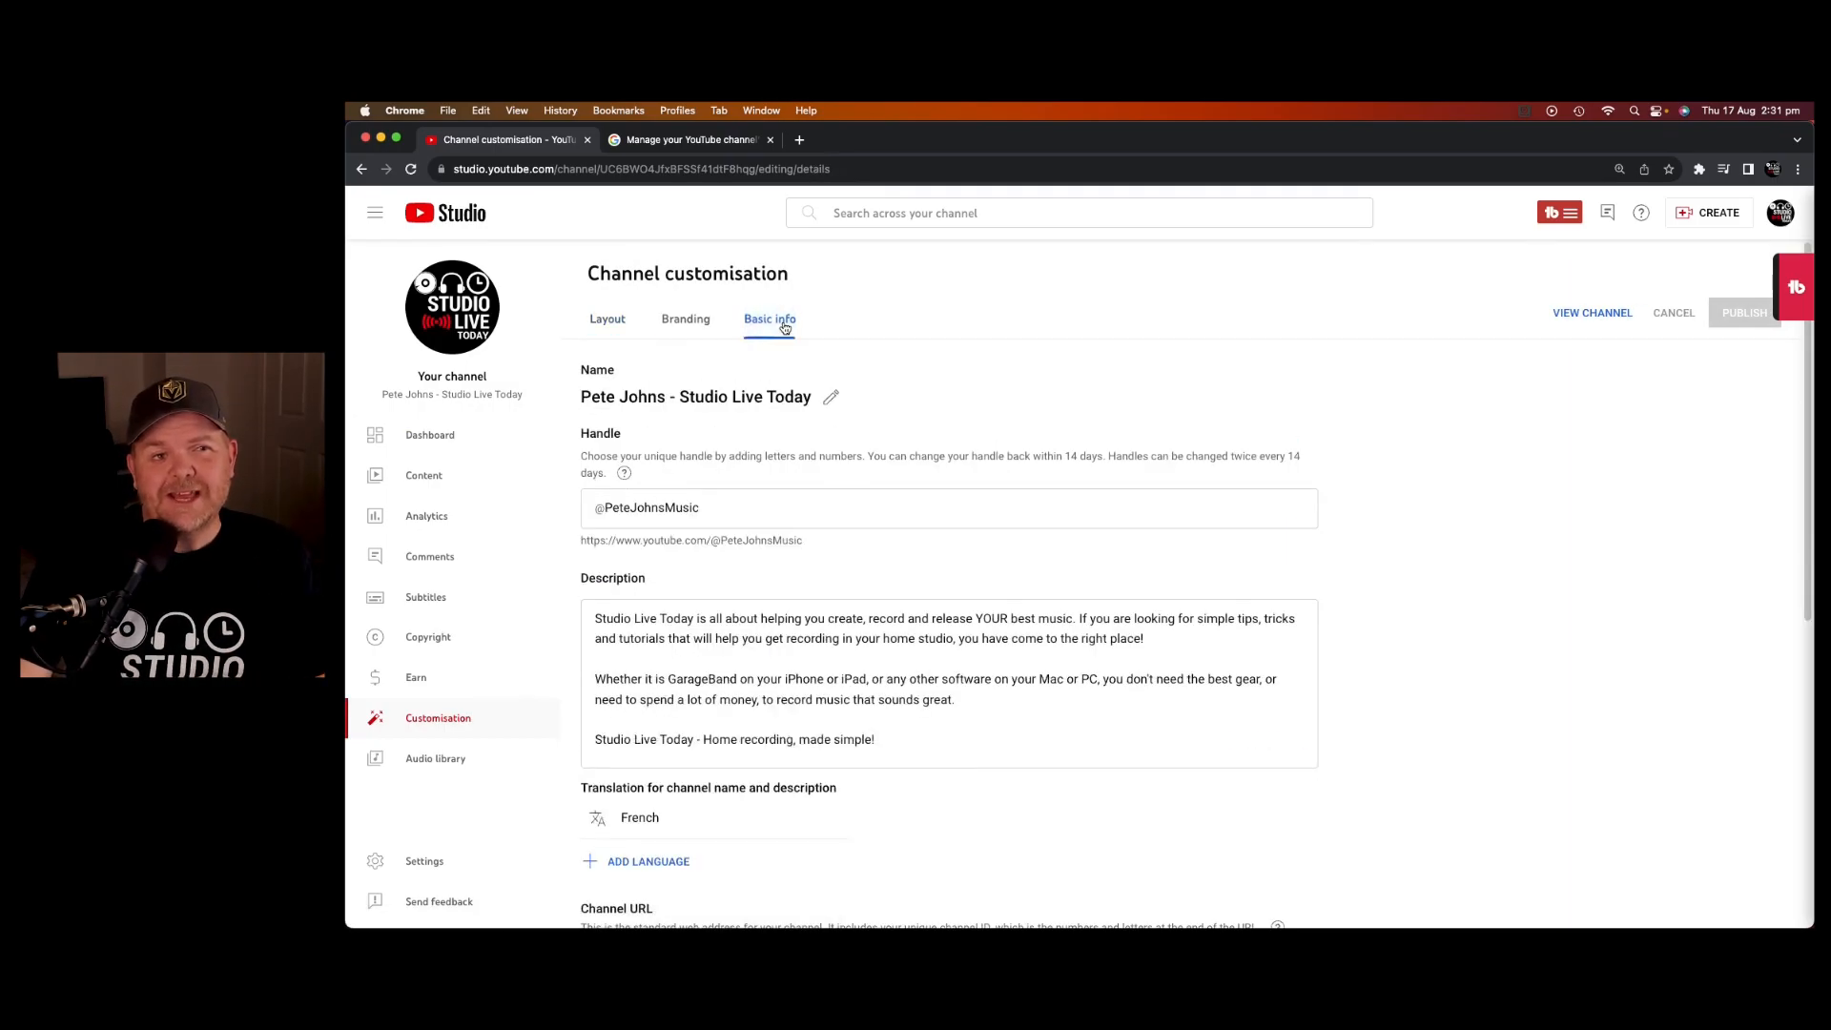
scroll("down", 3)
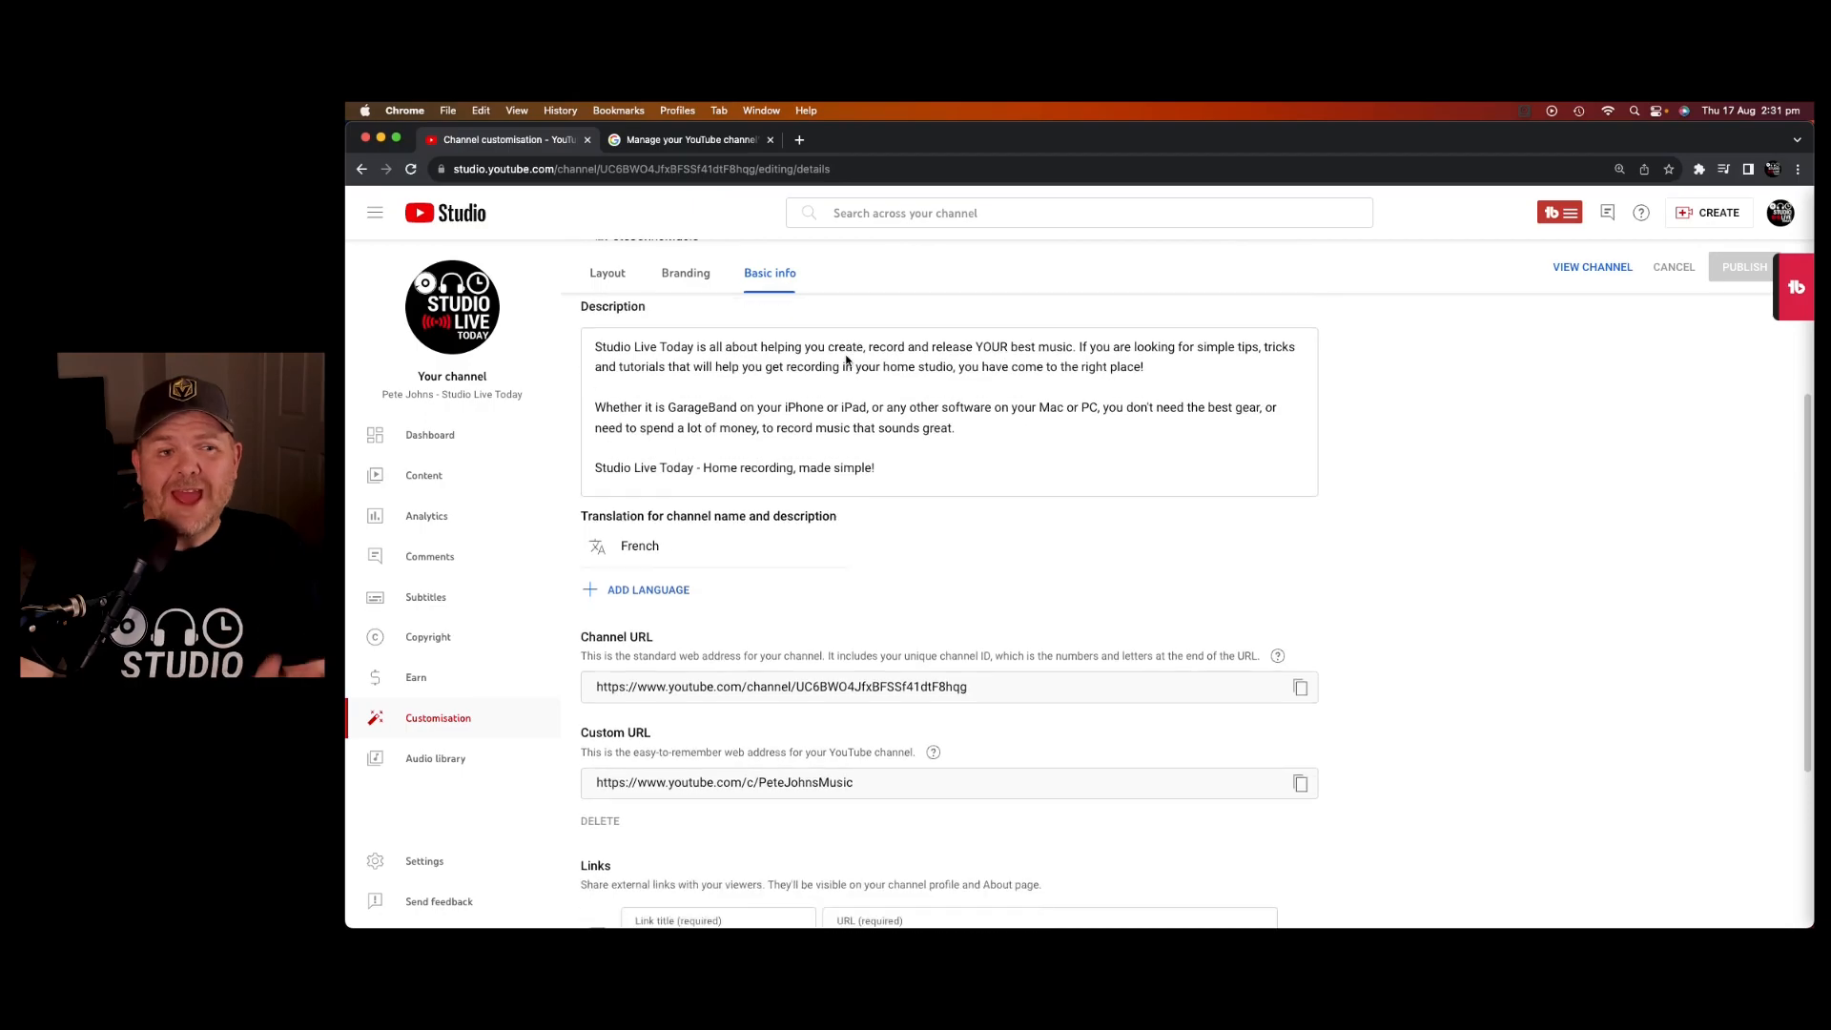
scroll("down", 3)
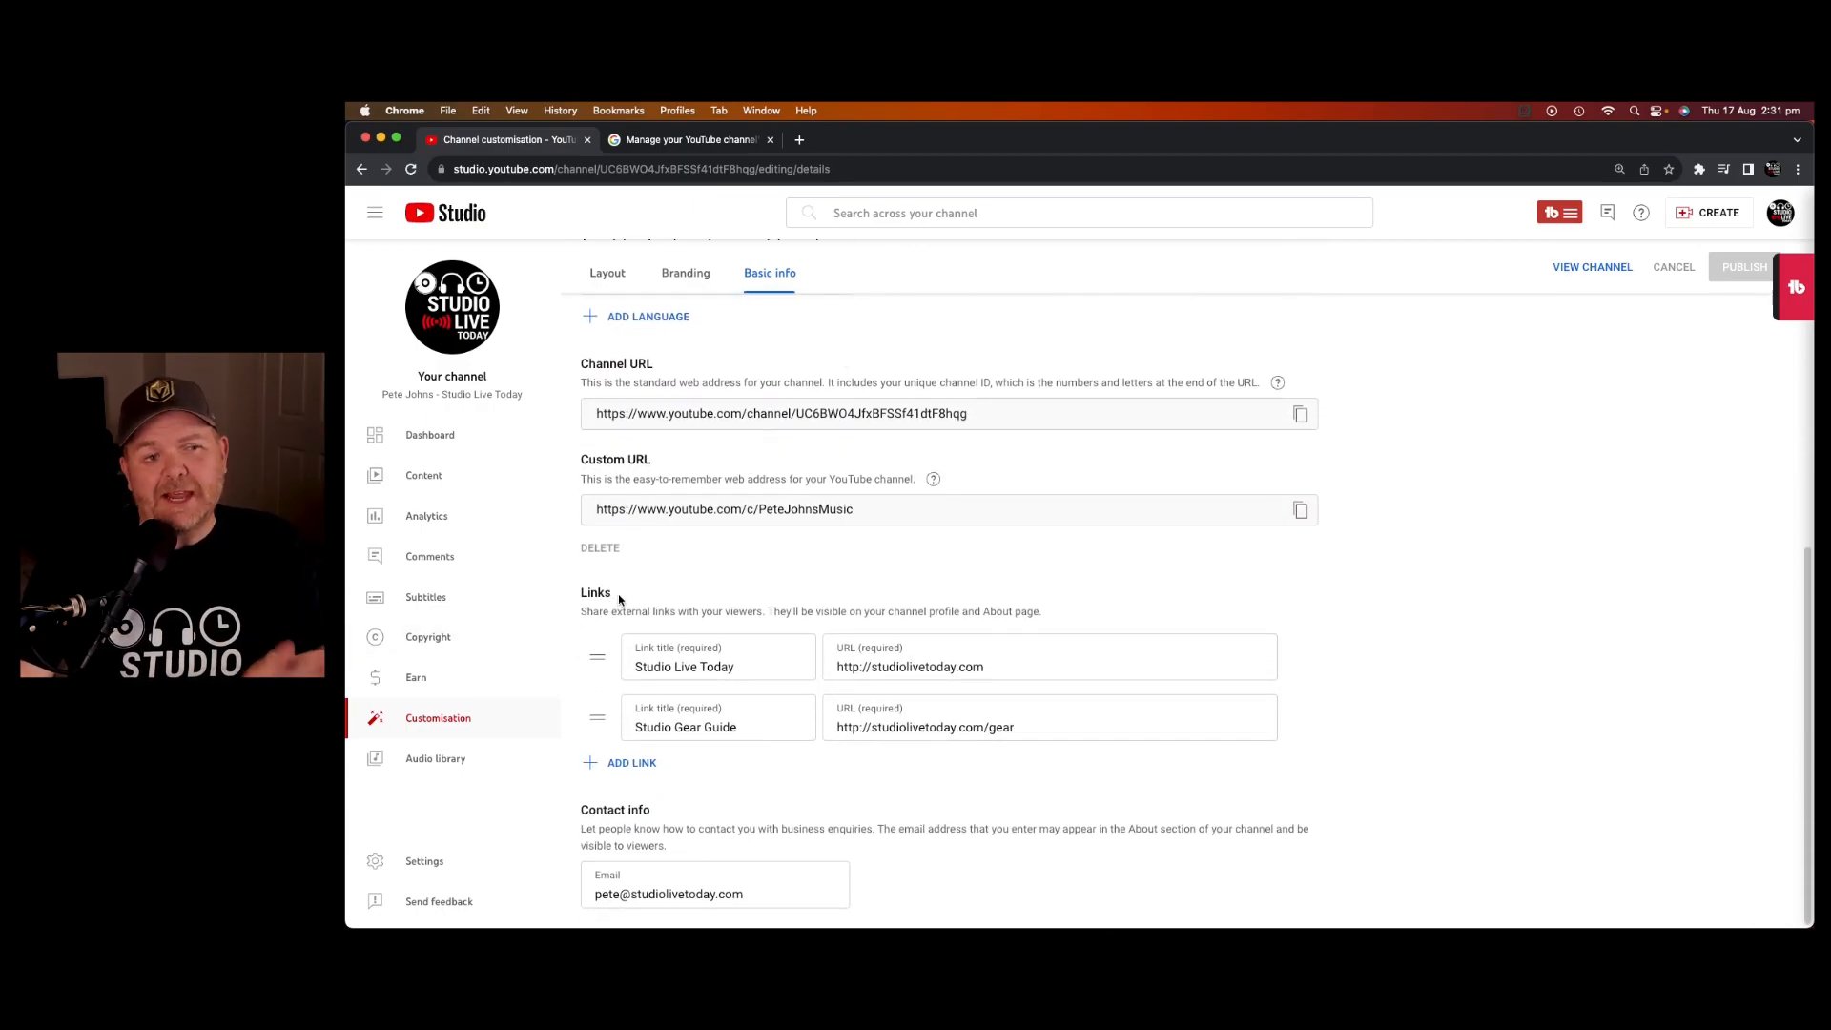
mouse_move(1016, 665)
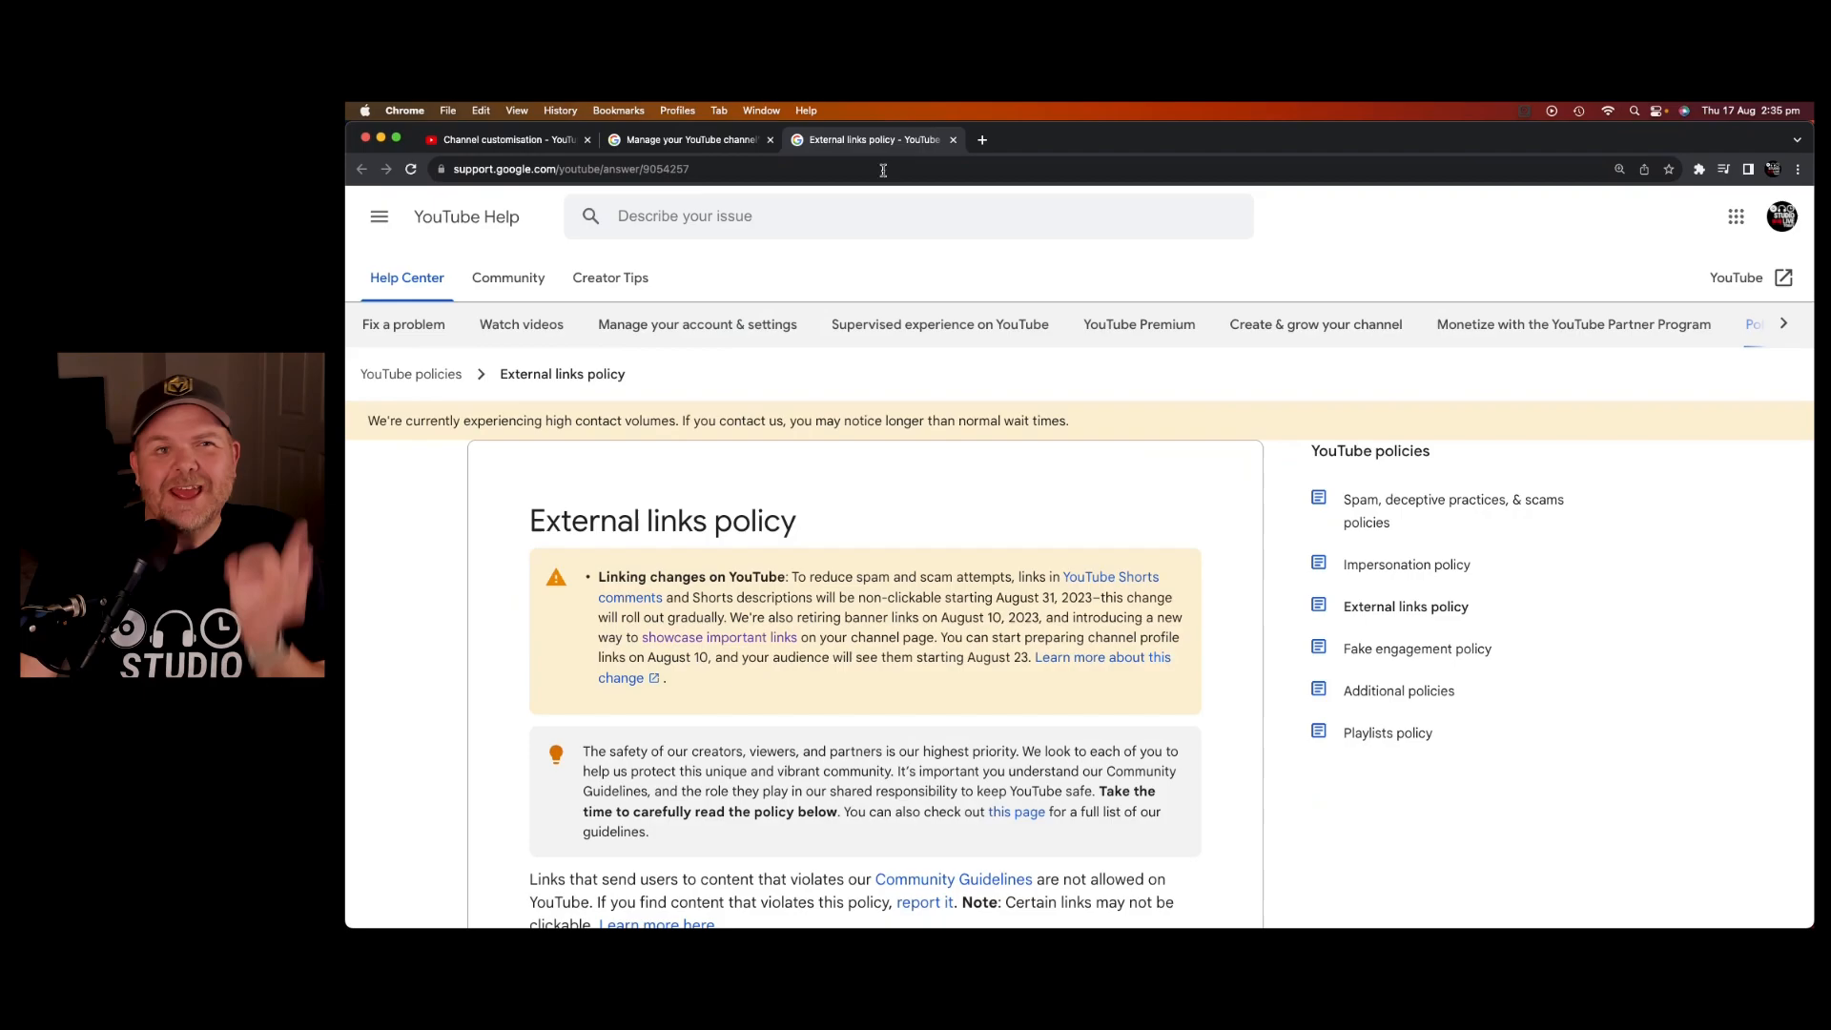
scroll("down", 3)
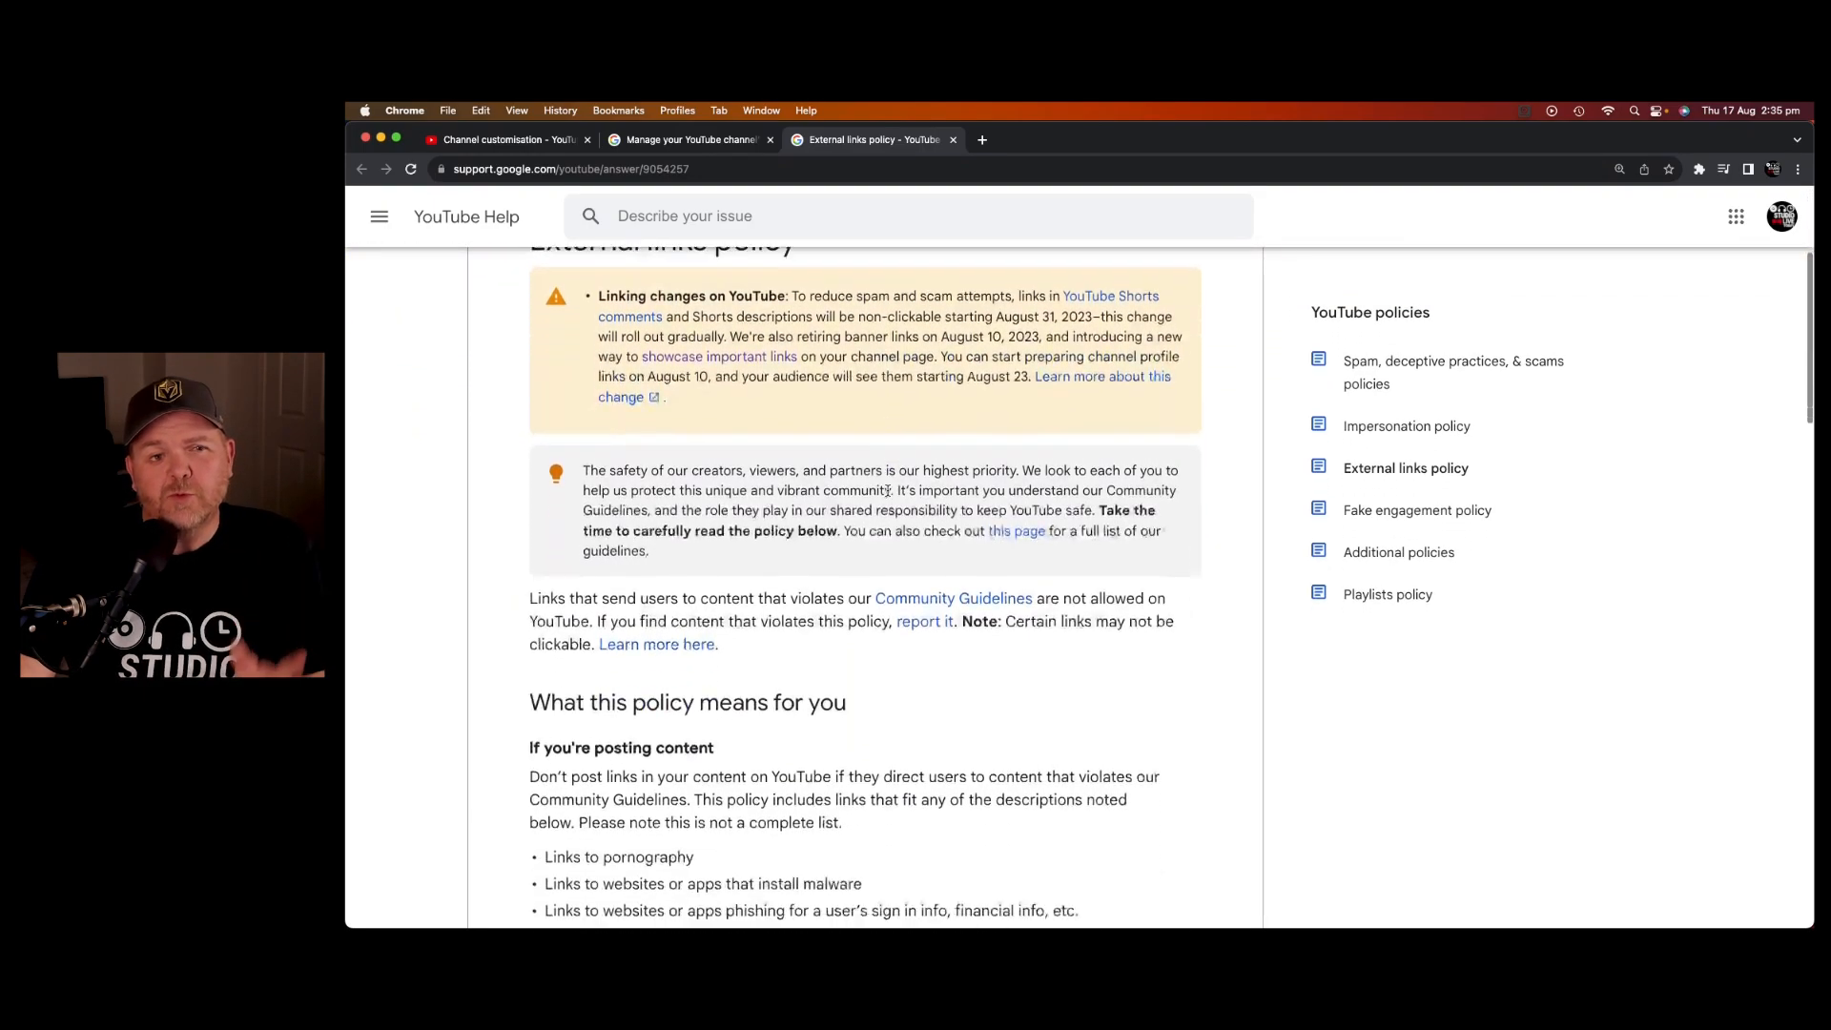
scroll("down", 3)
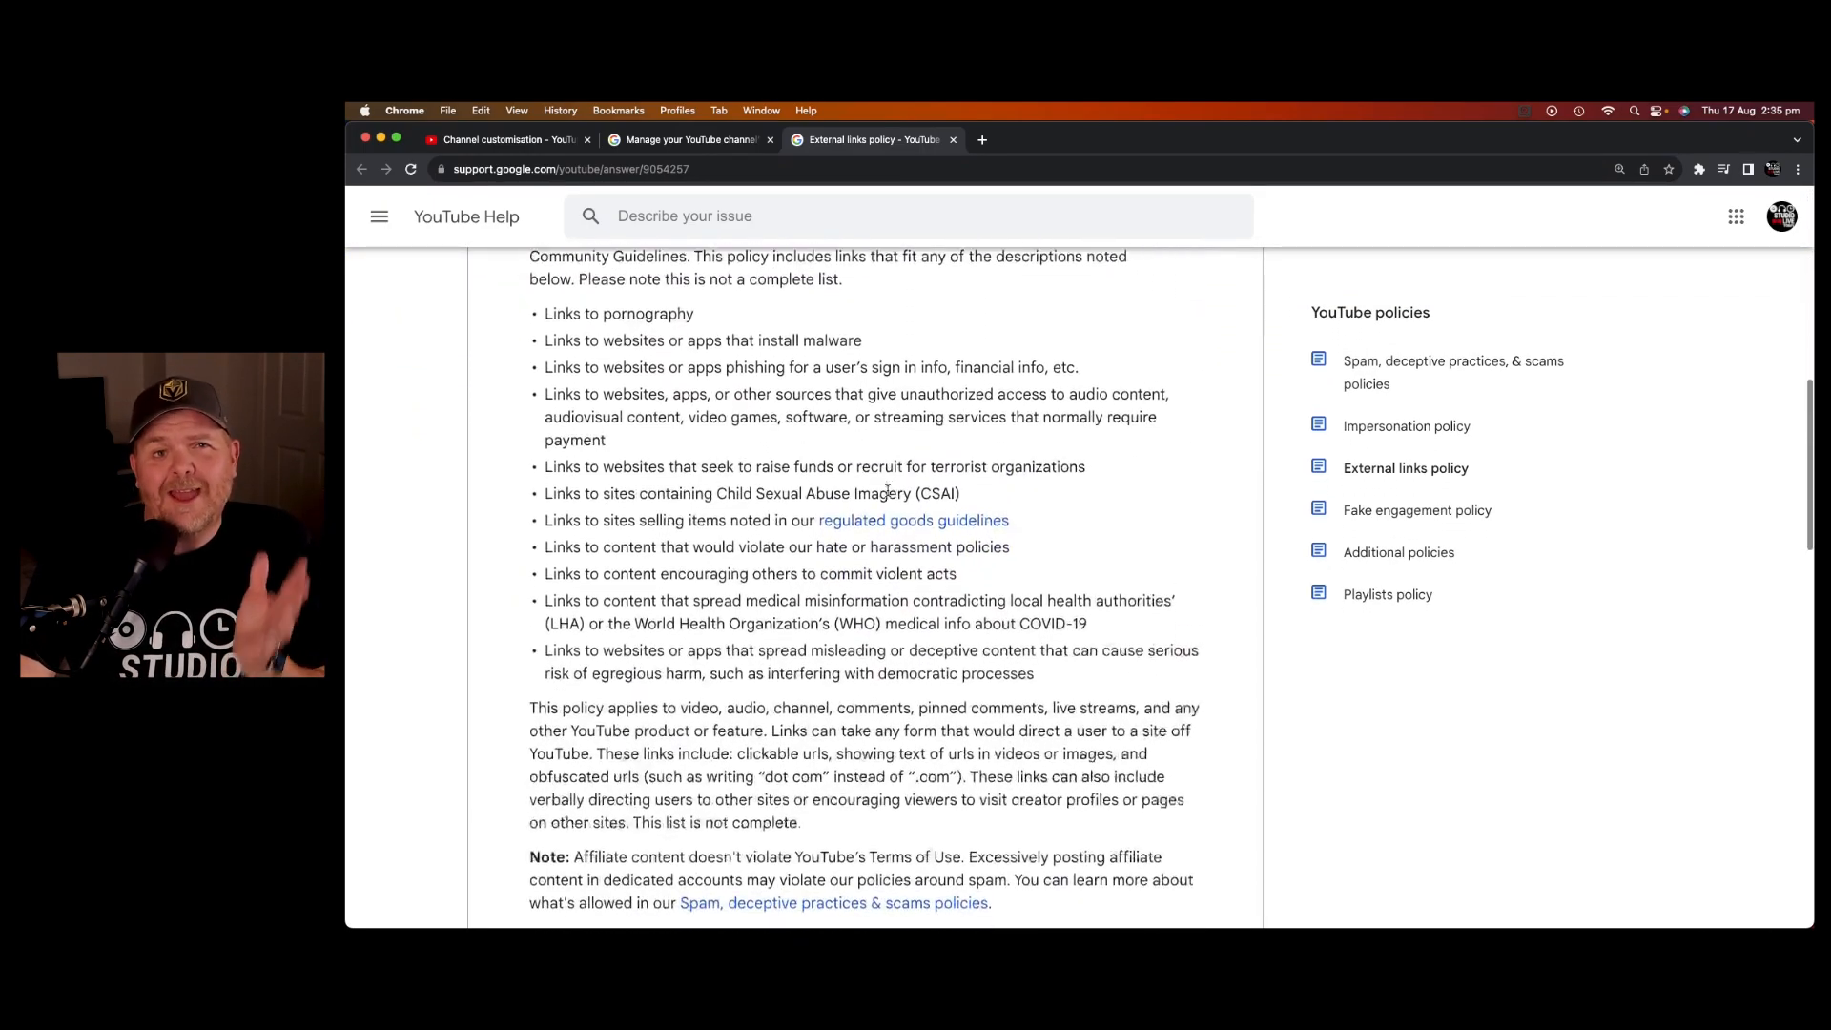
scroll("down", 3)
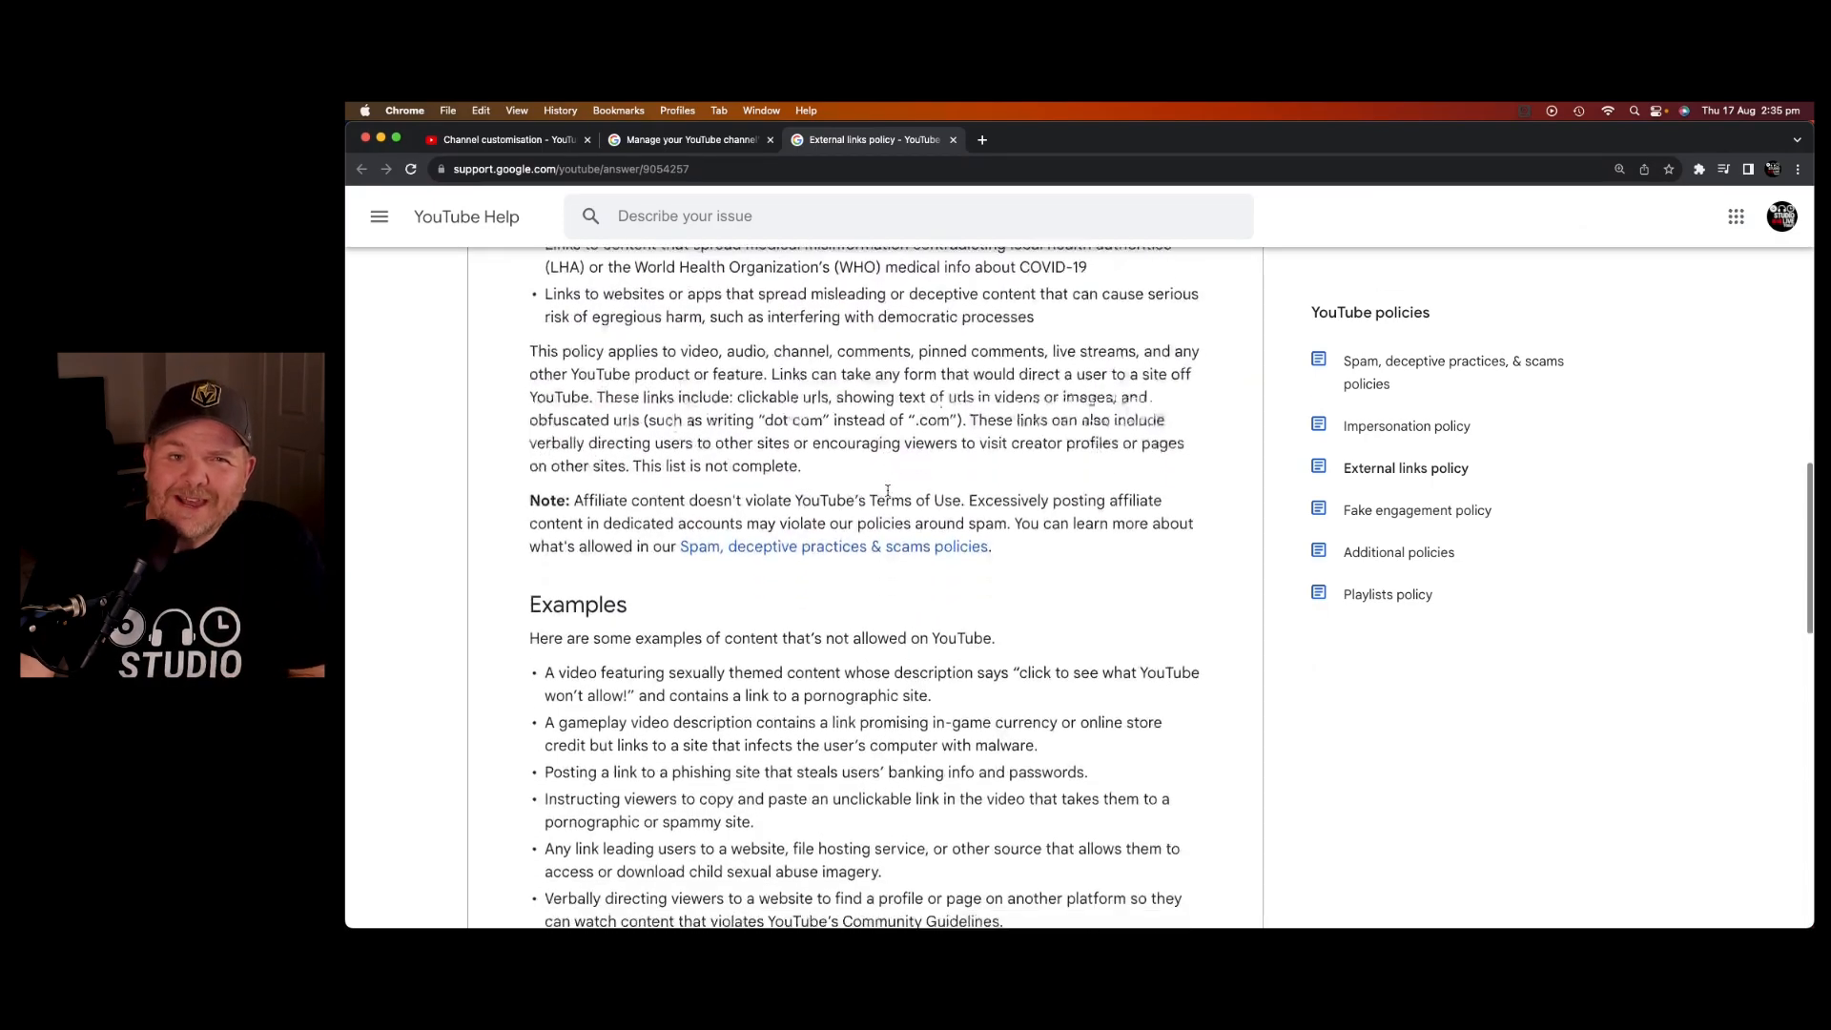
scroll("down", 3)
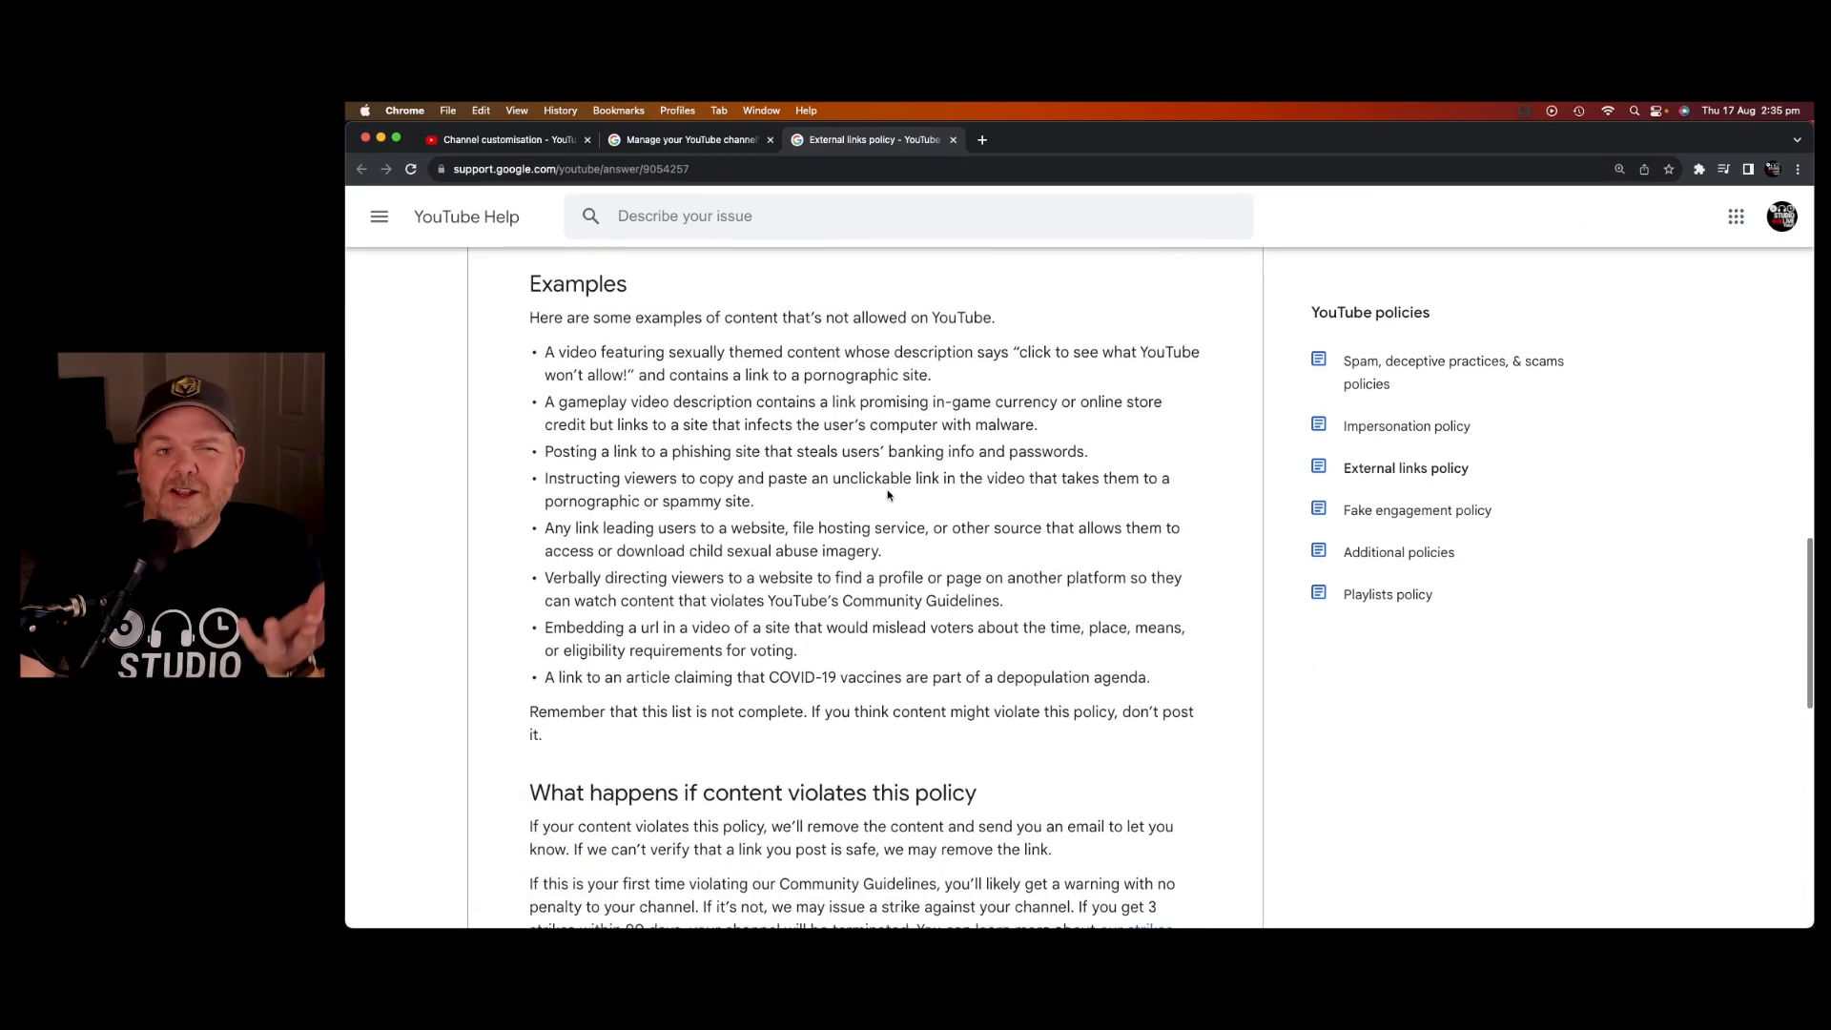
scroll("down", 3)
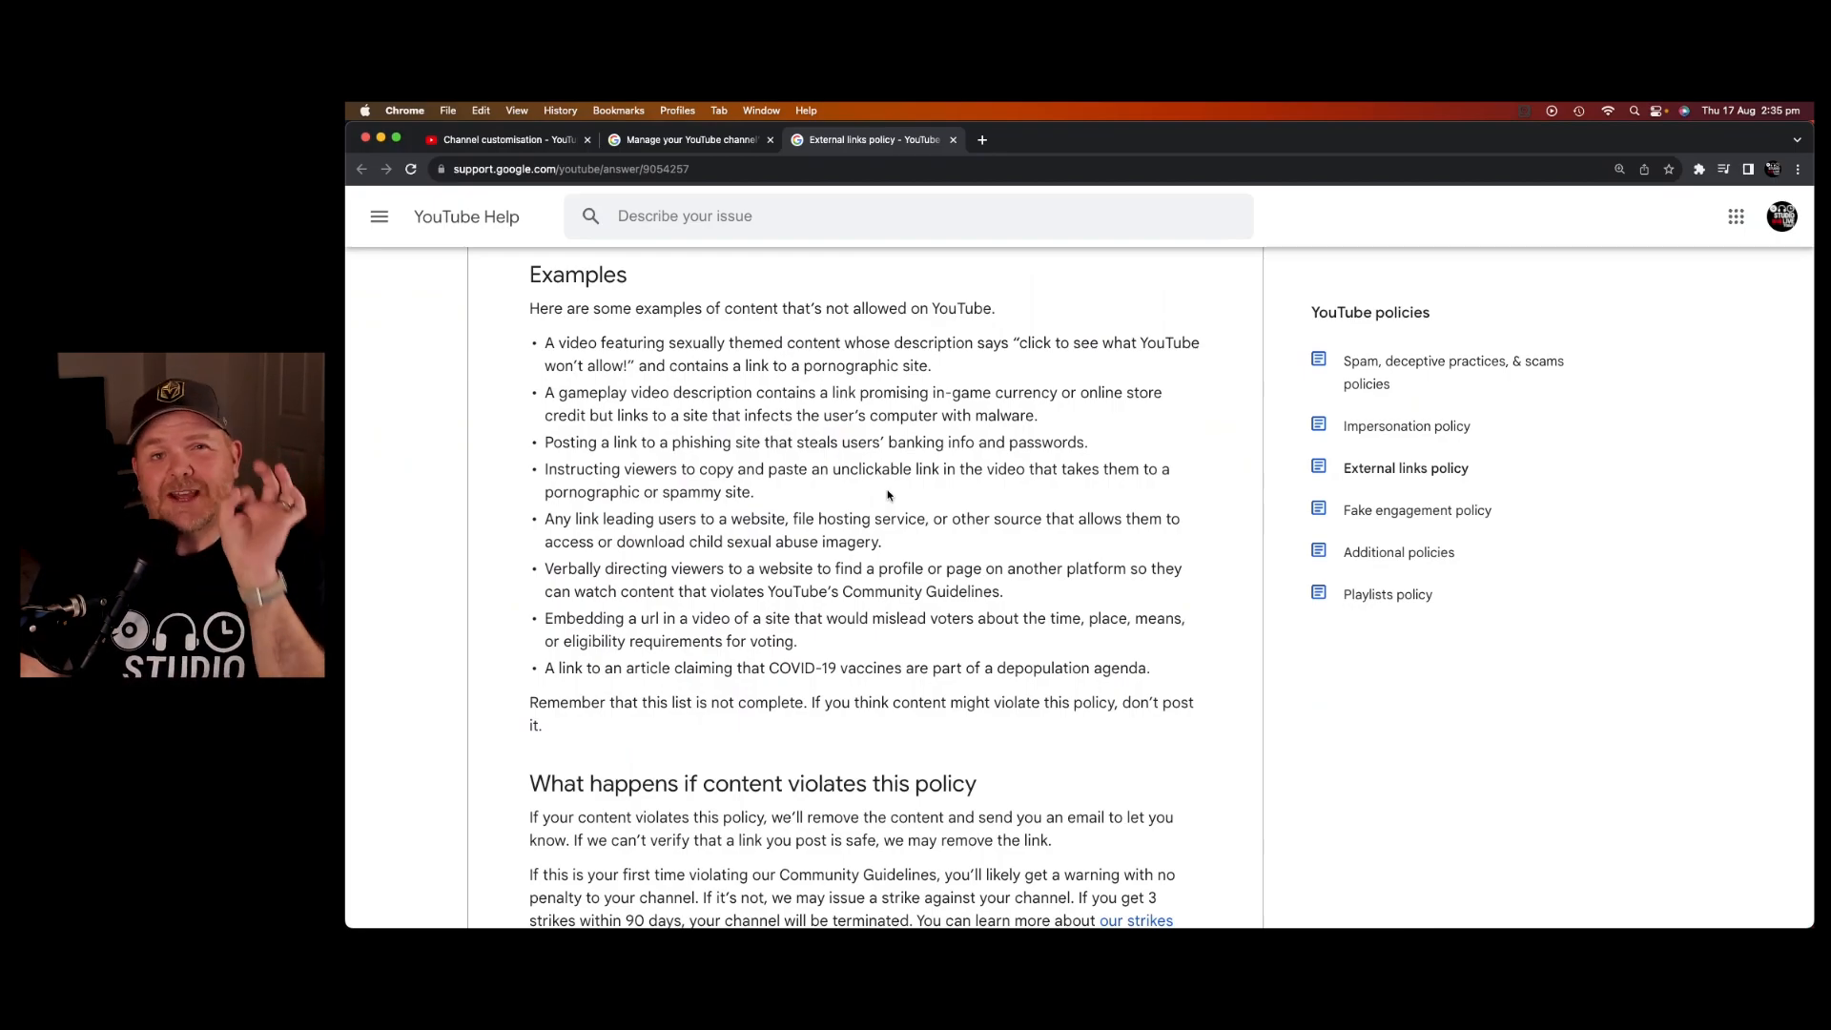
- Add a new link titled #Songtember and enter its URL
left_click(508, 139)
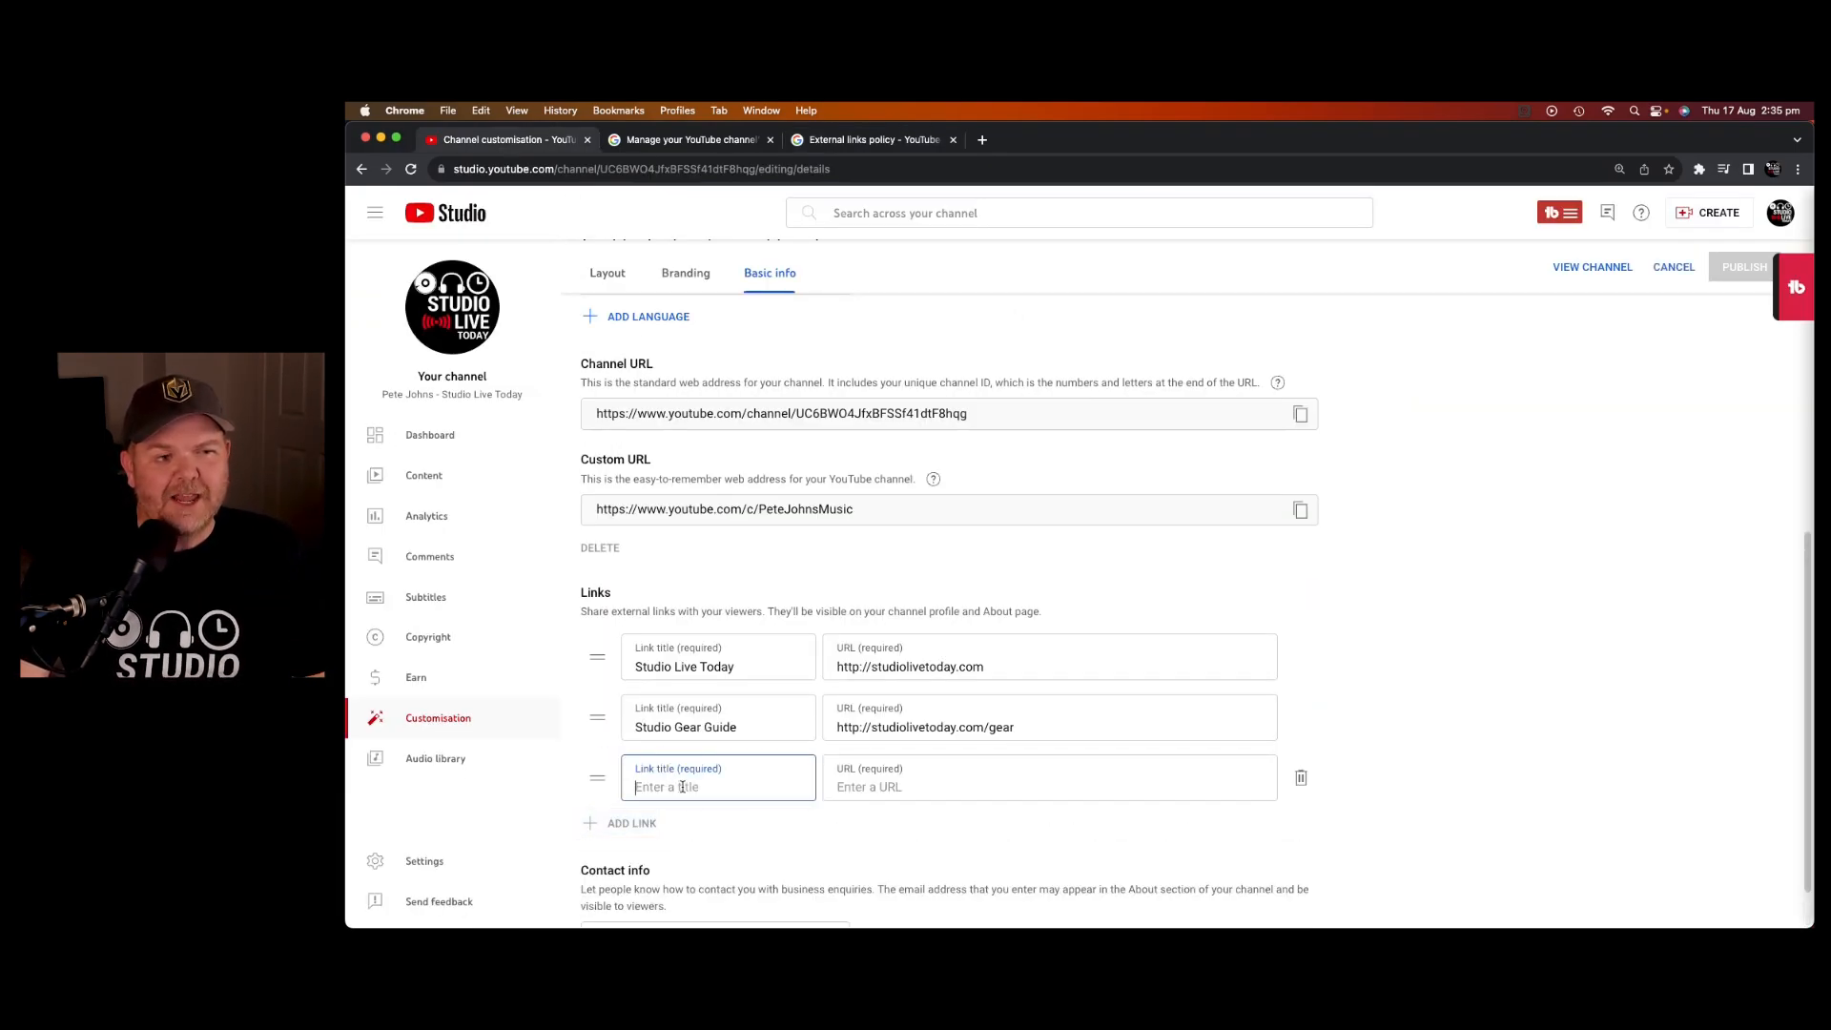
left_click(1047, 786)
type("http://studiolivetoday.com/songtember")
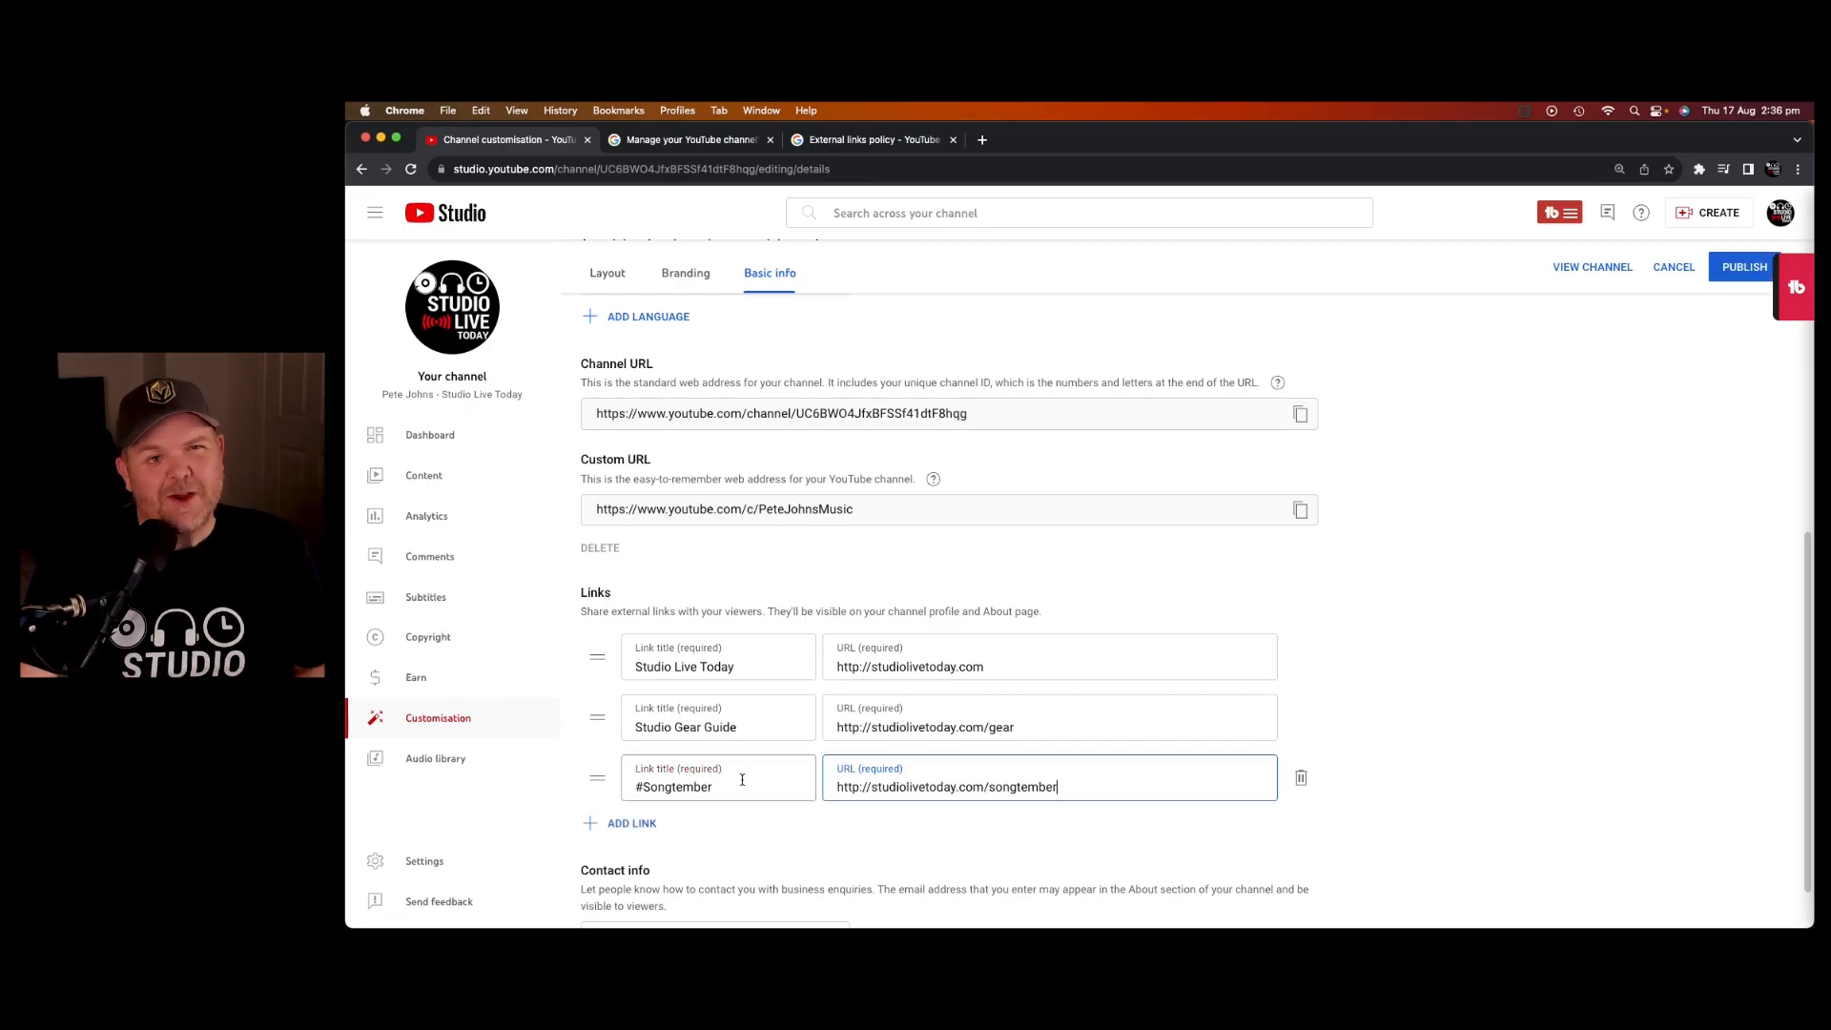
left_click(717, 786)
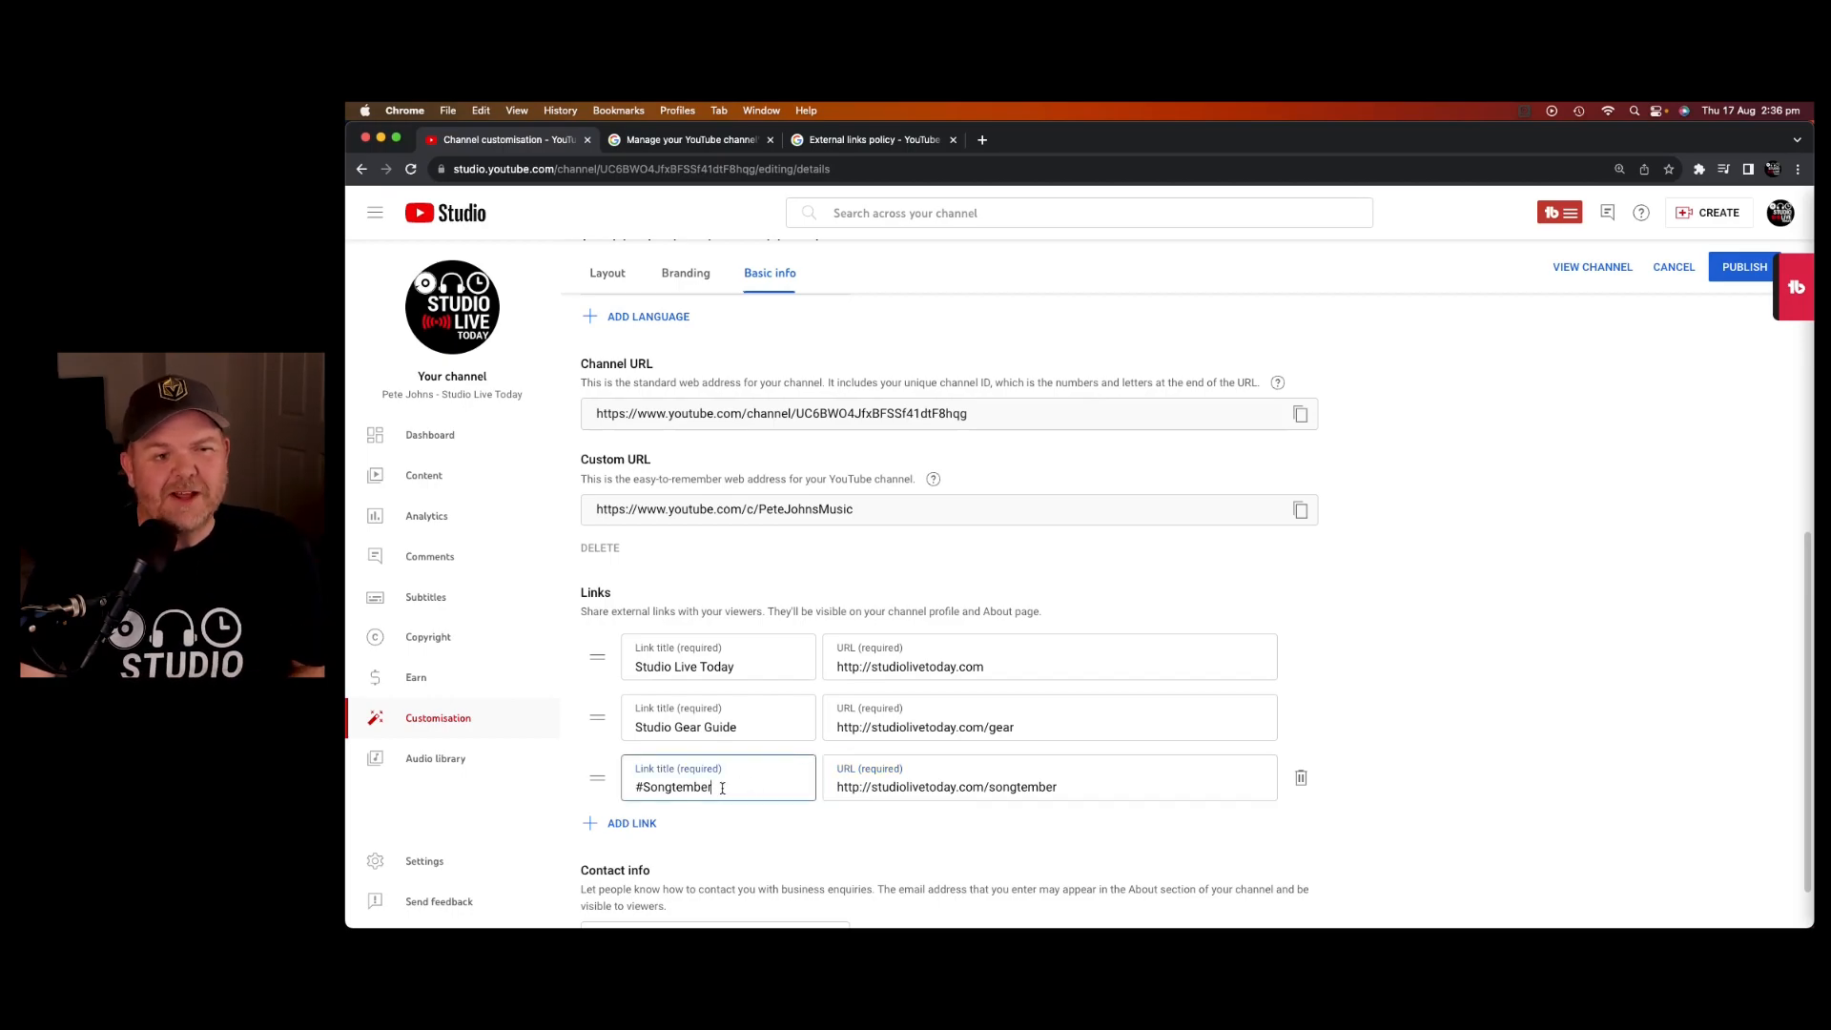
left_click(1047, 777)
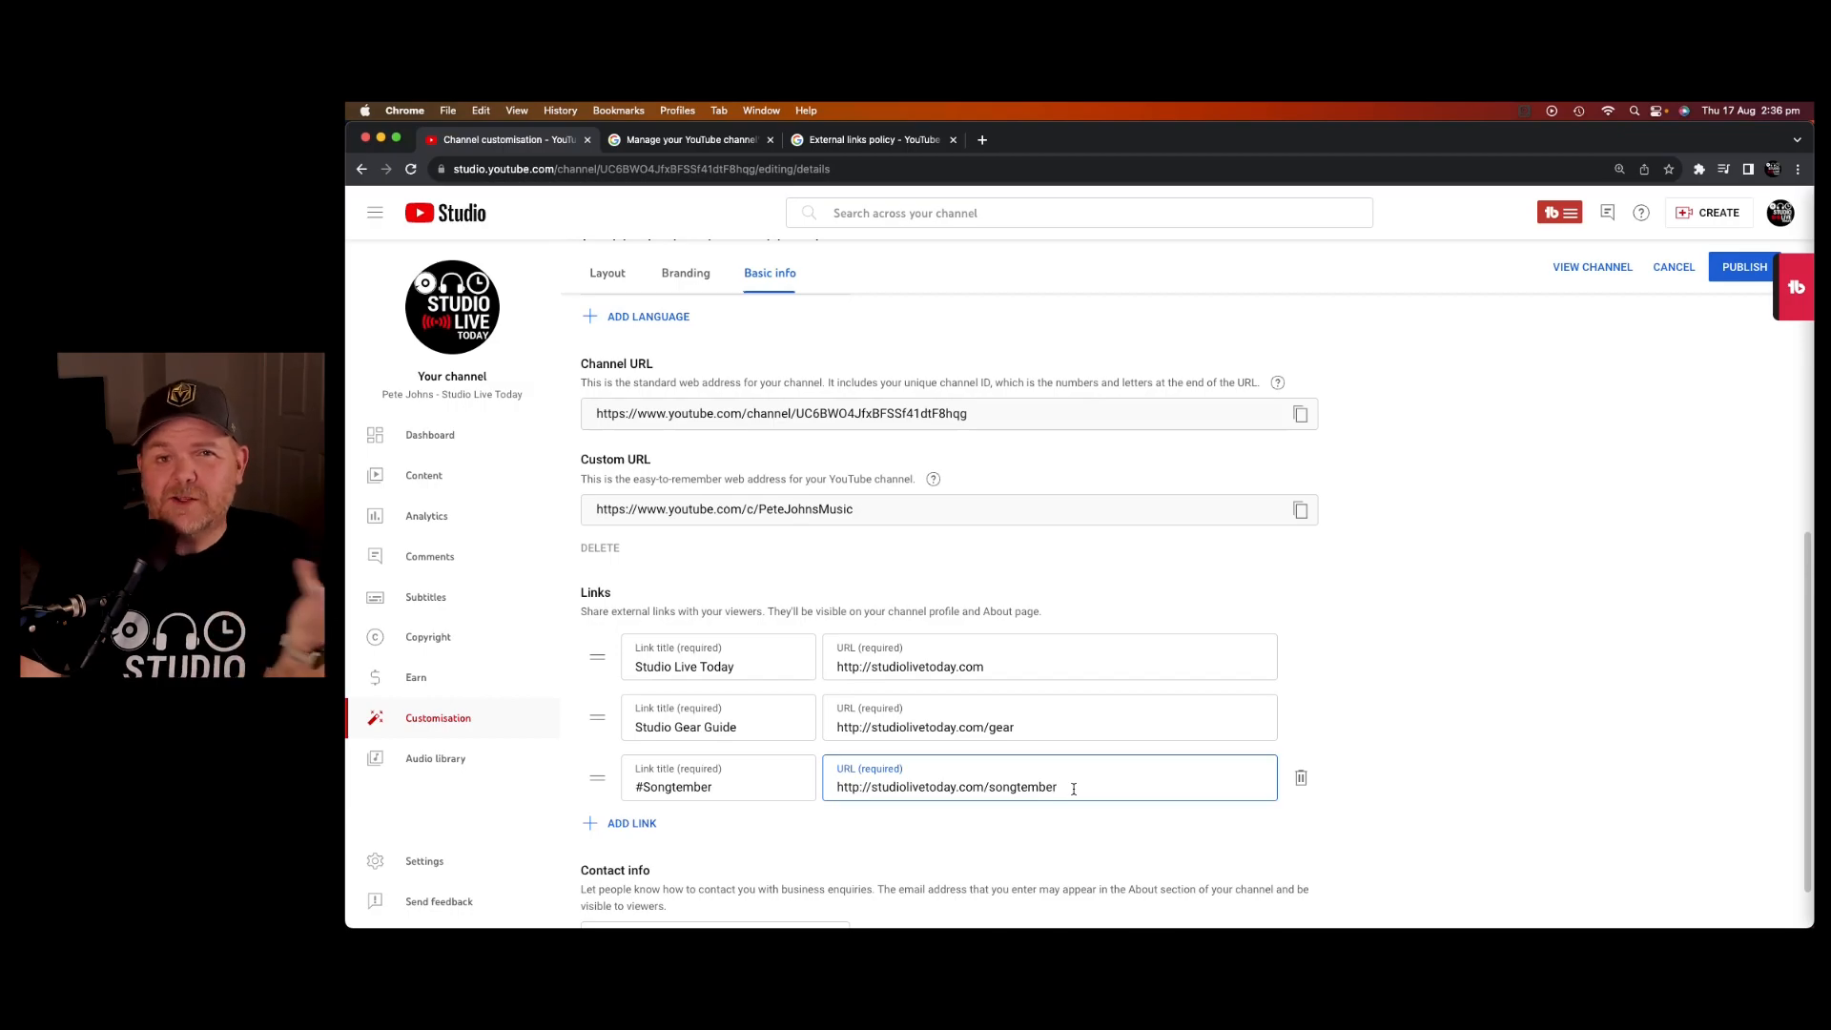
- Remove the test Twitter link, publish the changes, and go to the live channel
left_click(629, 822)
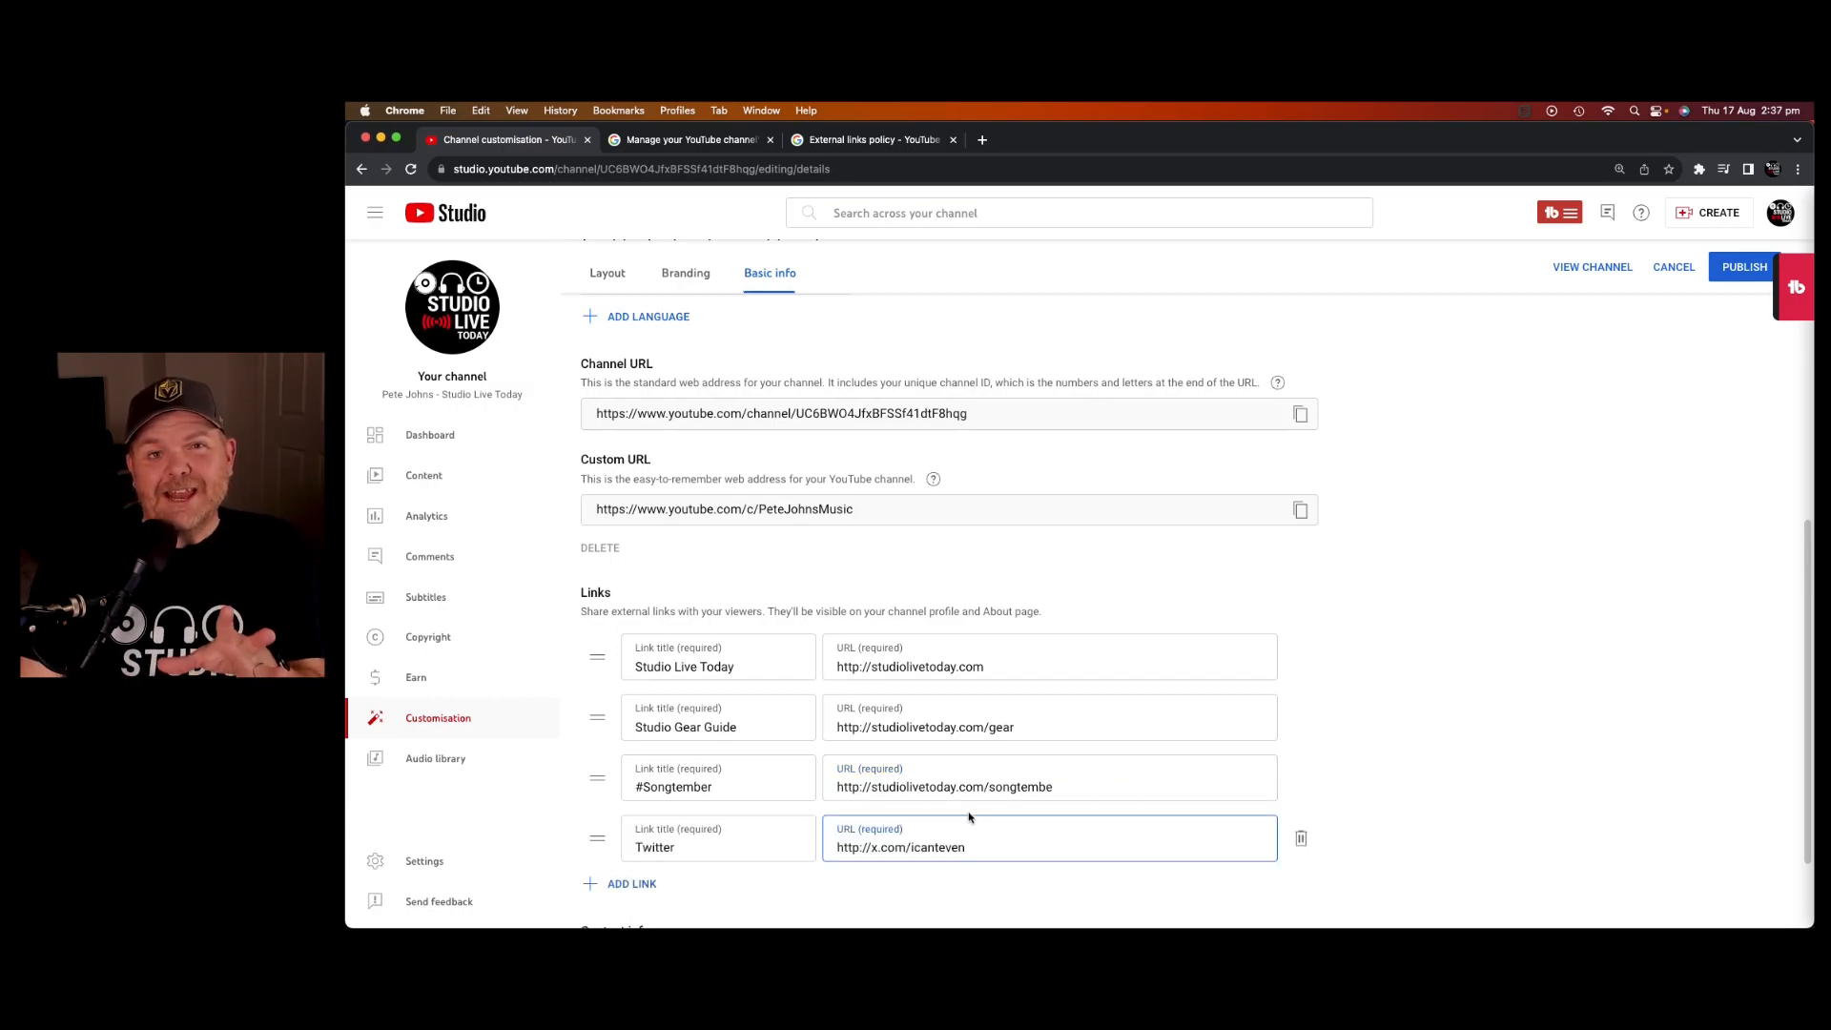
mouse_move(1300, 839)
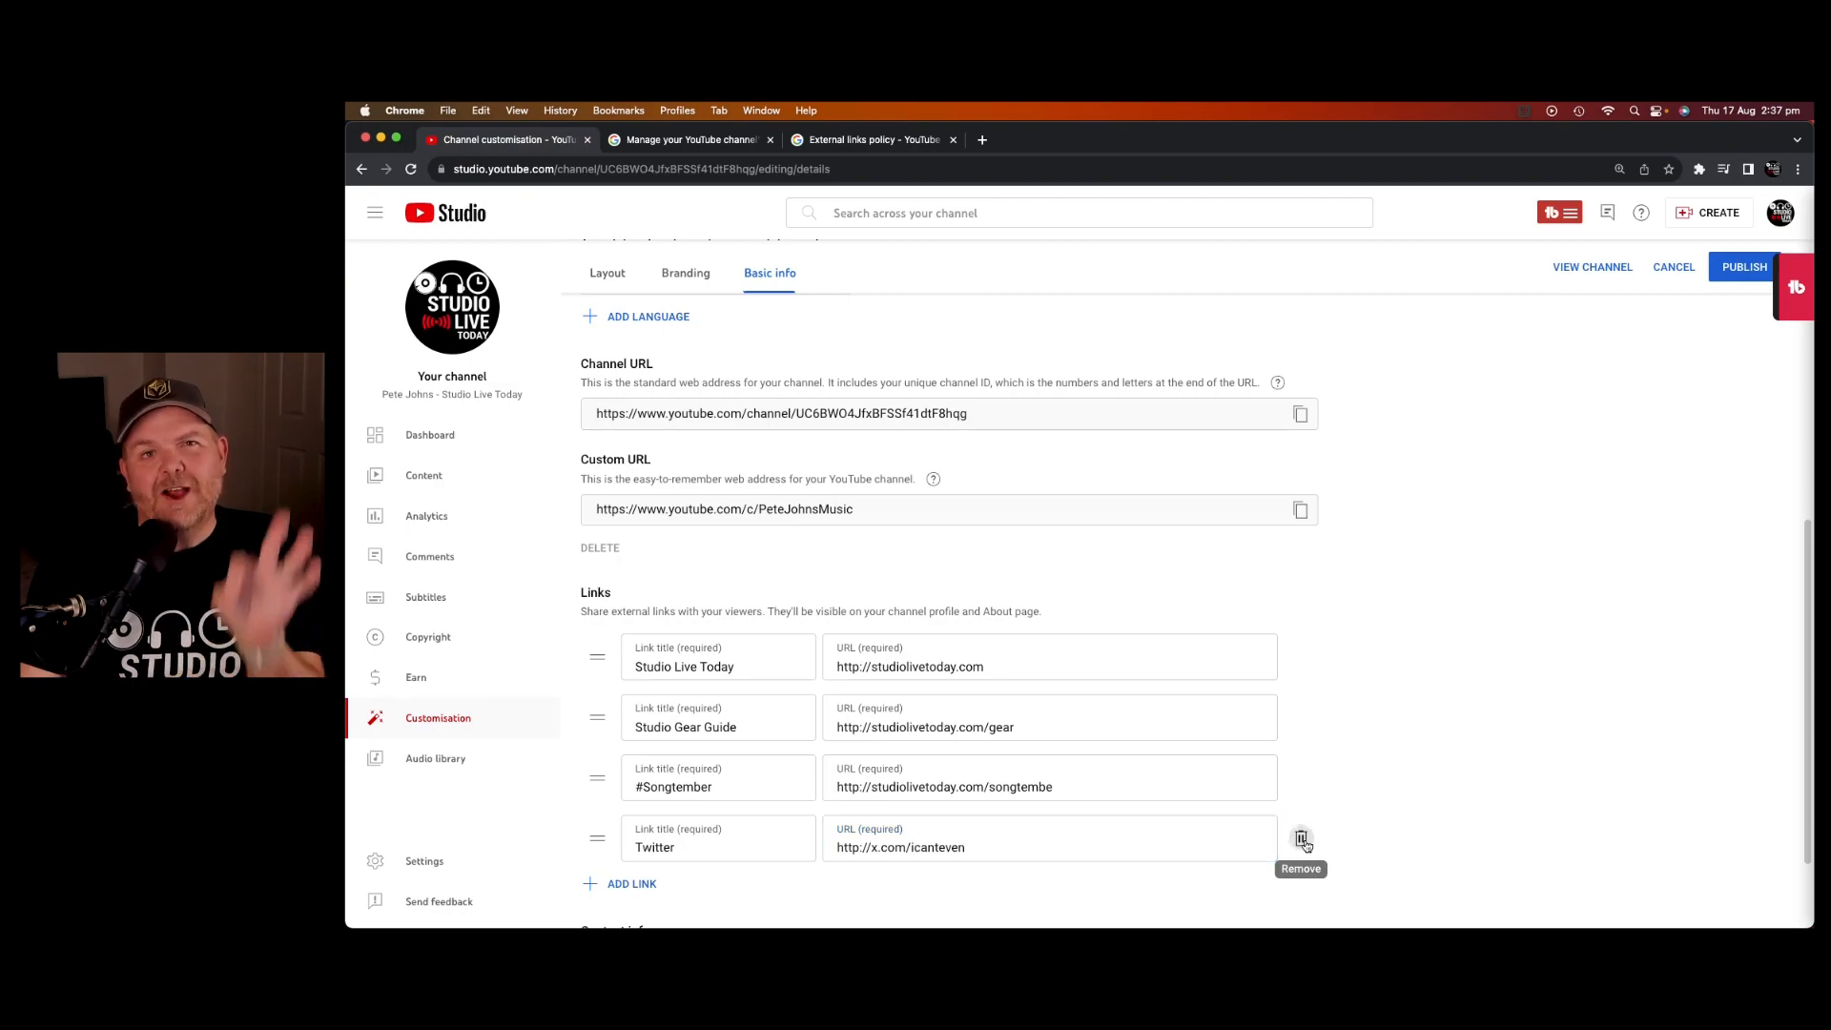
left_click(1301, 838)
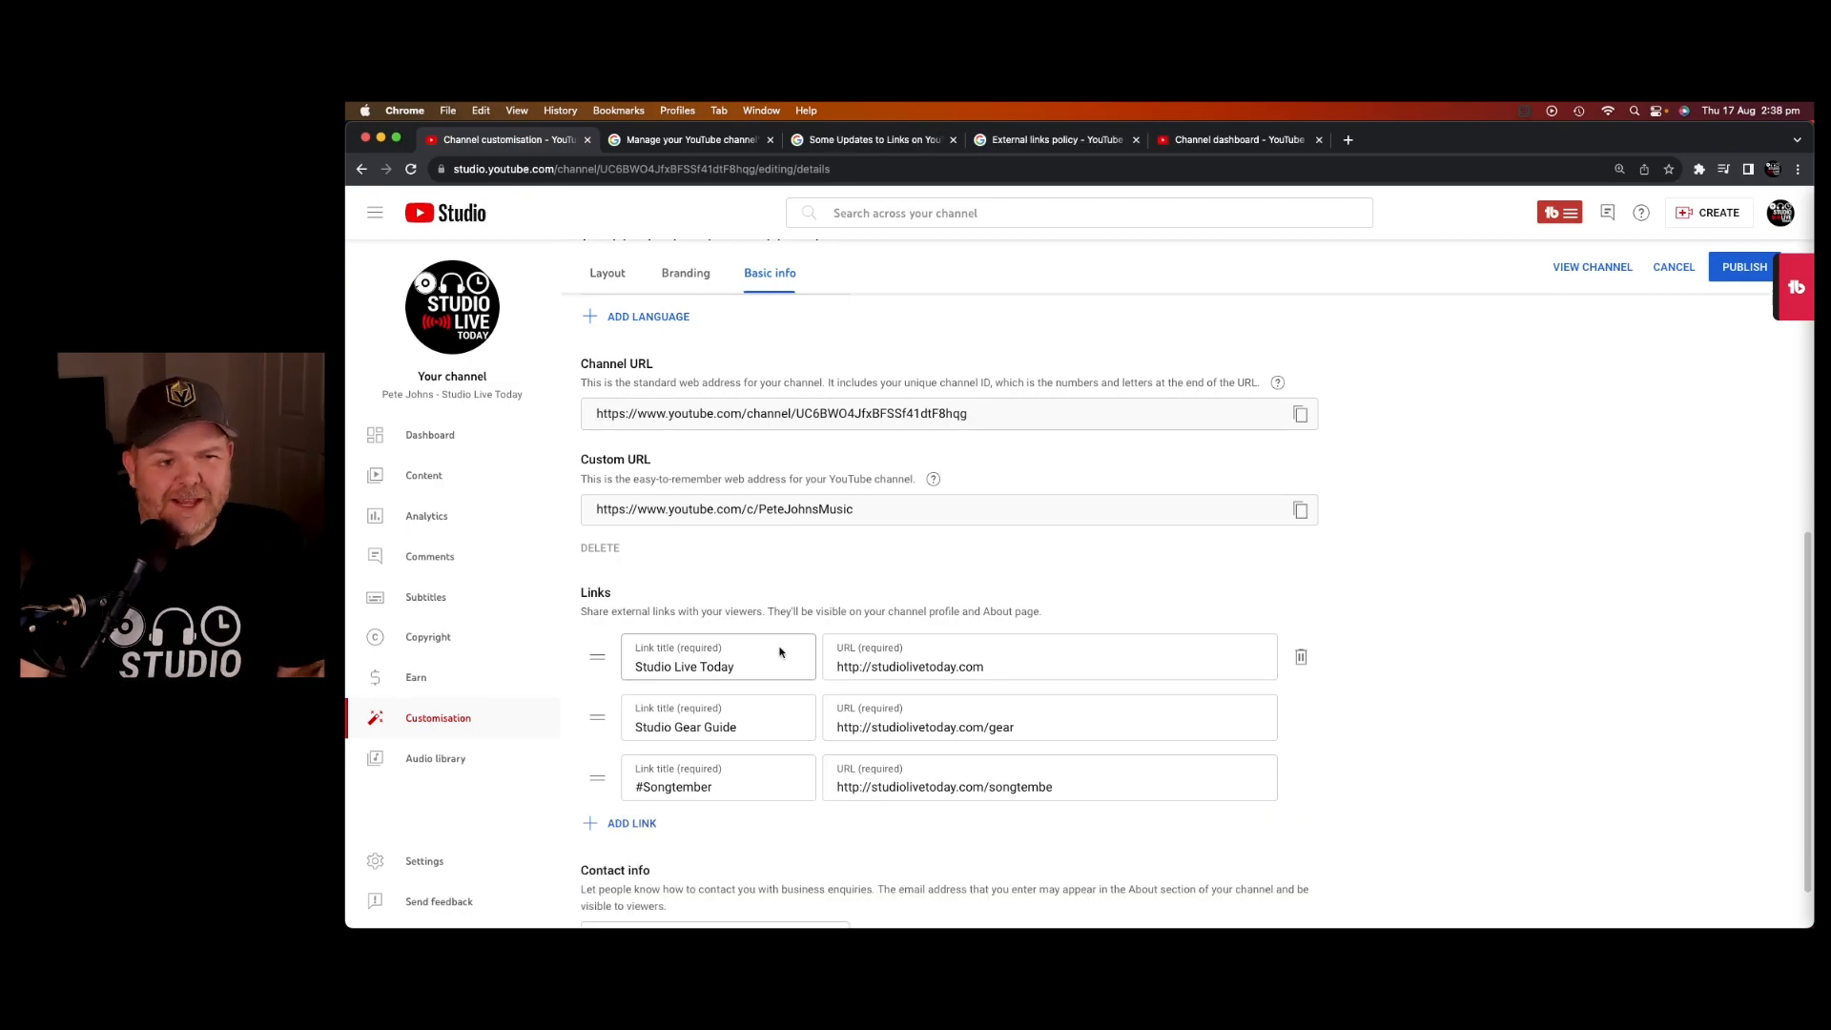
mouse_move(772, 698)
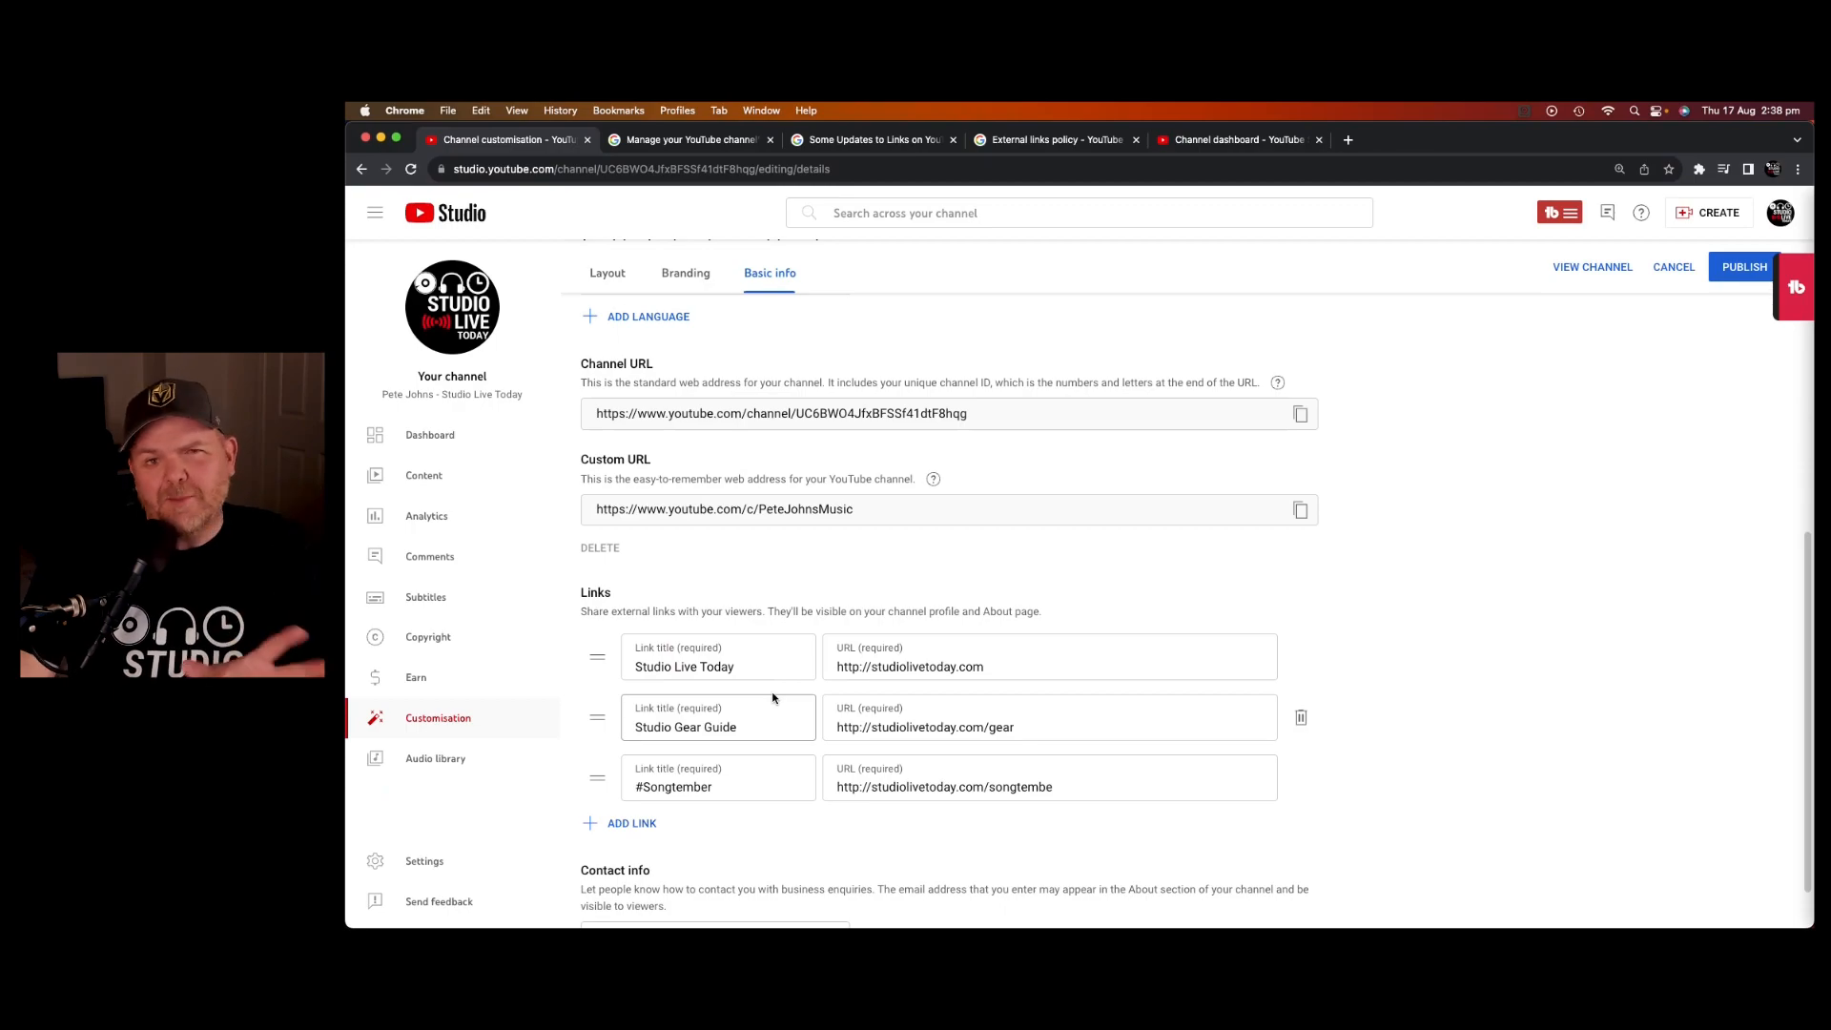
mouse_move(999, 552)
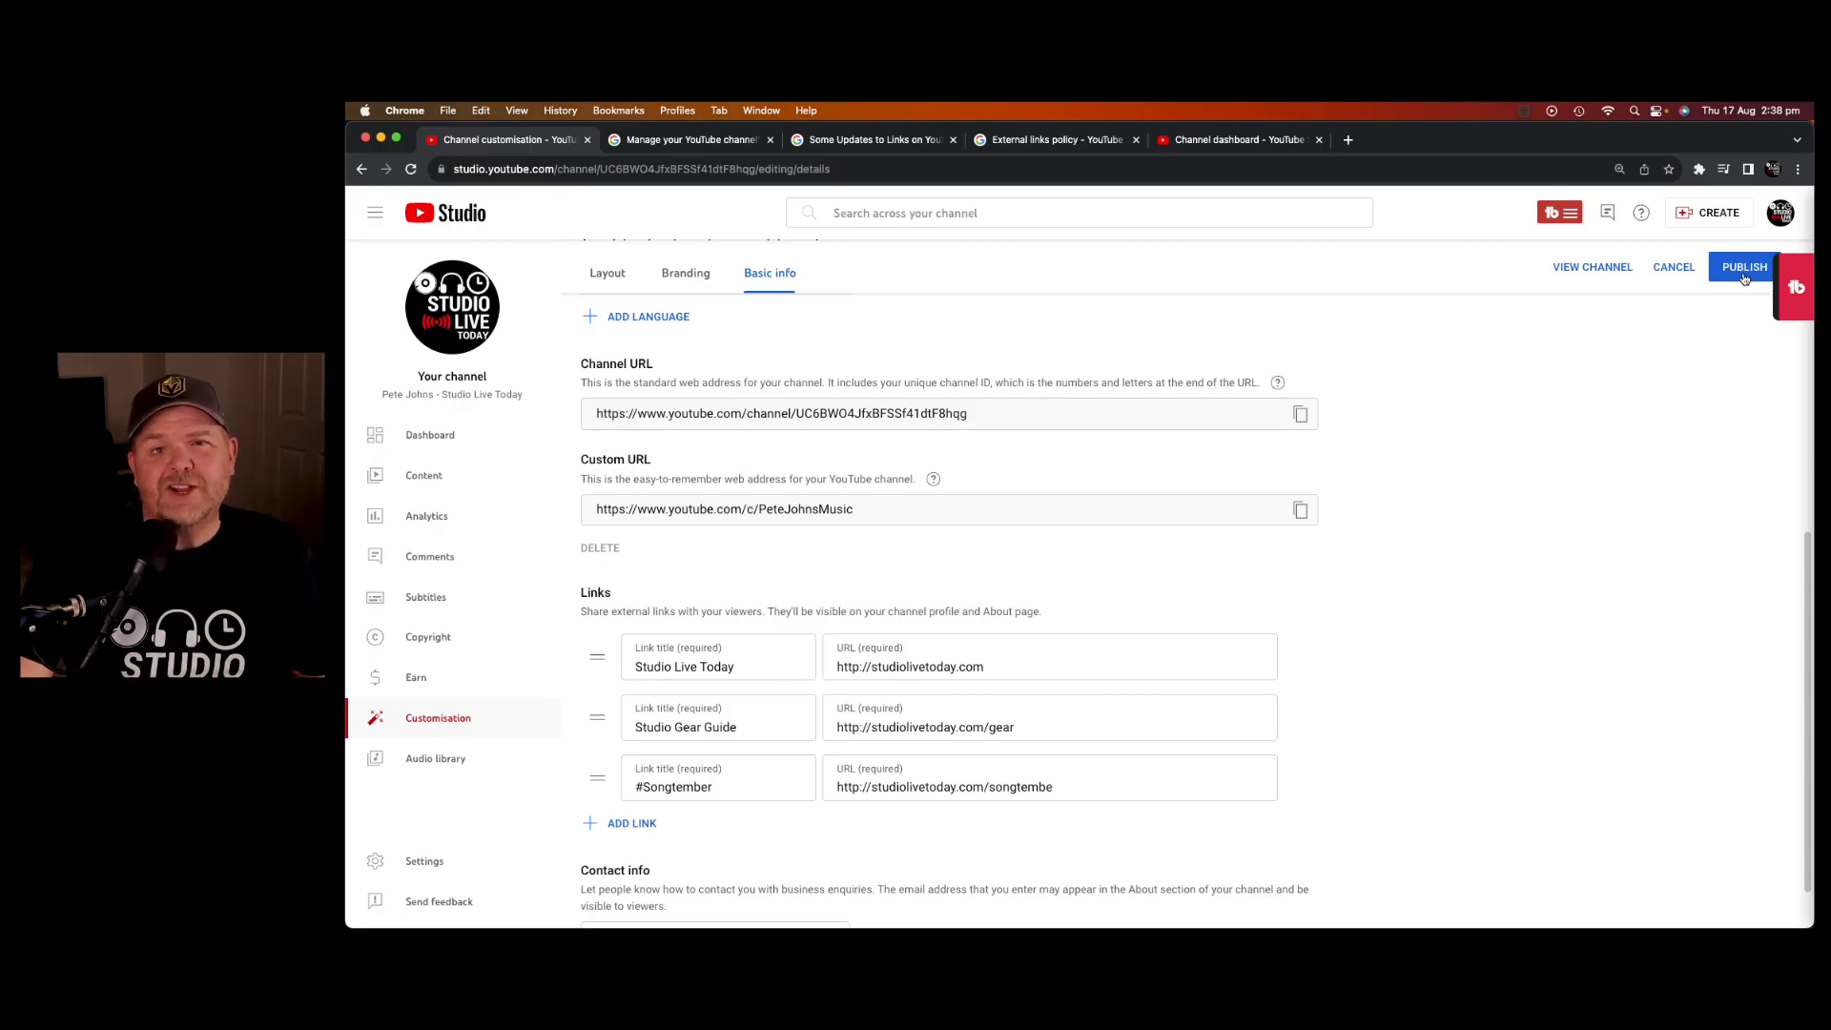
left_click(1744, 266)
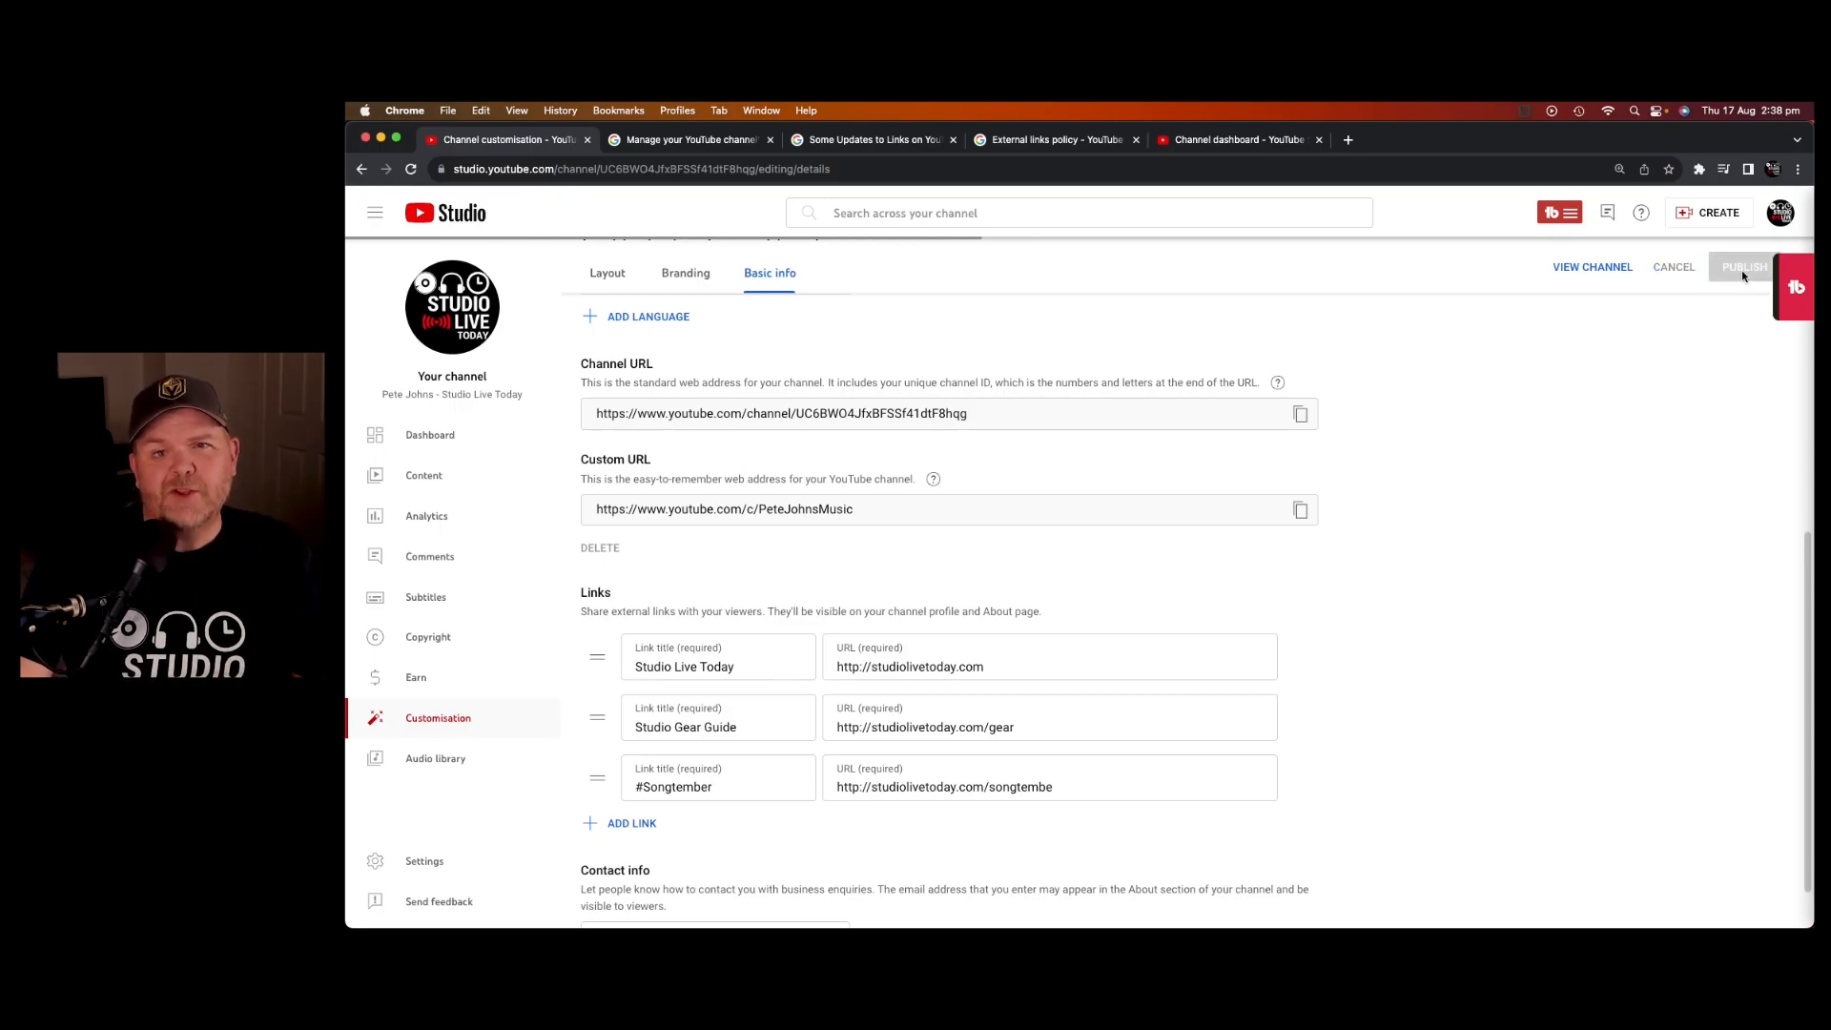
left_click(1742, 266)
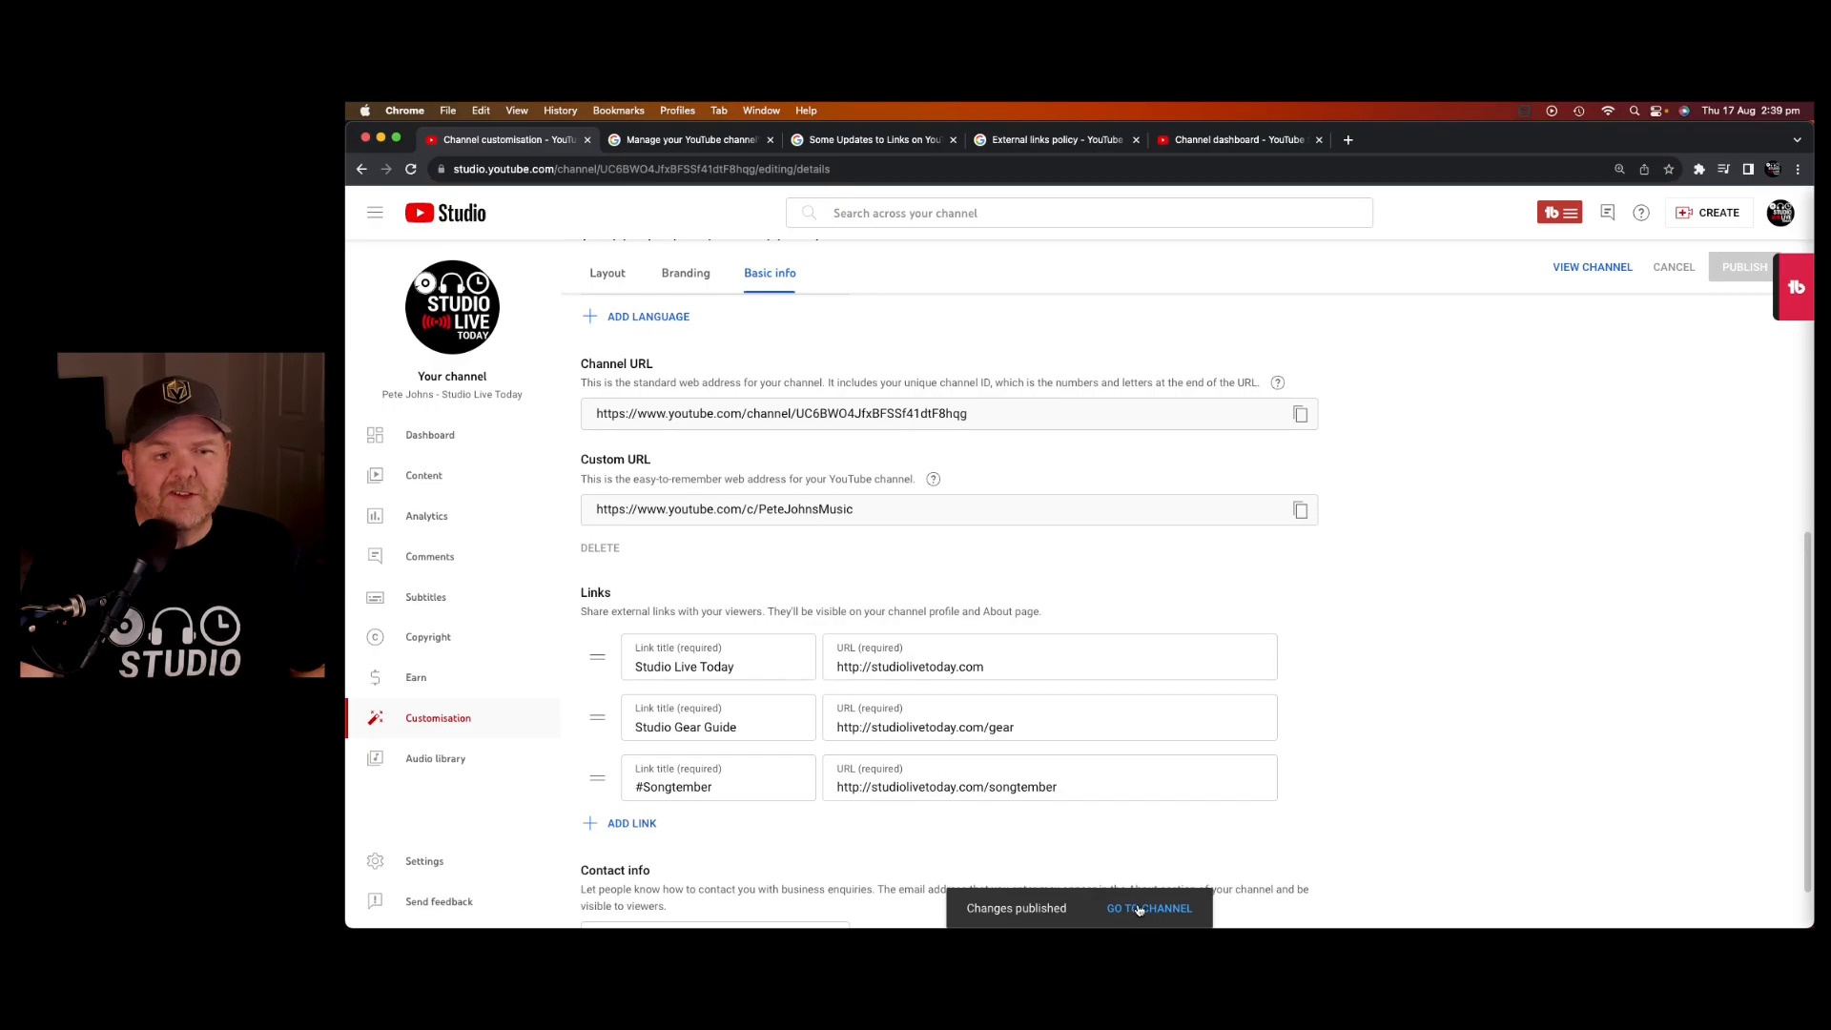
left_click(1149, 909)
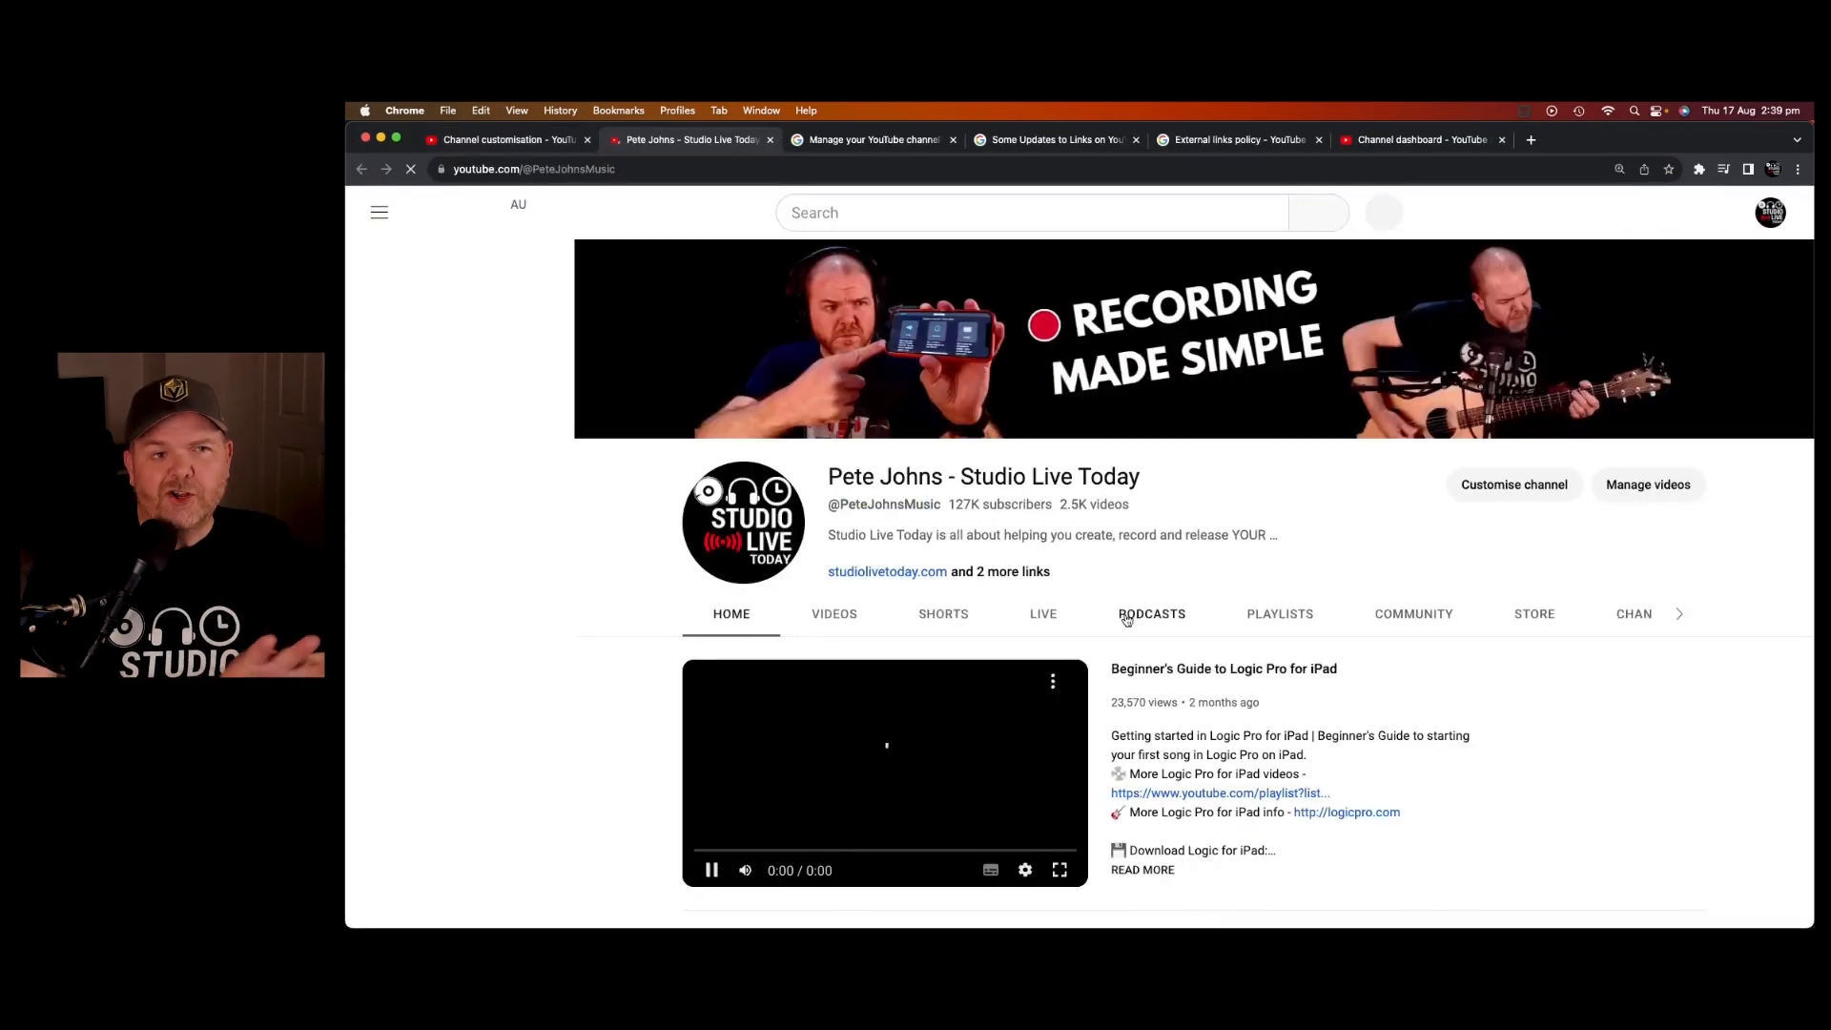
- Open the About page and confirm the three links, including #Songtember
left_click(379, 212)
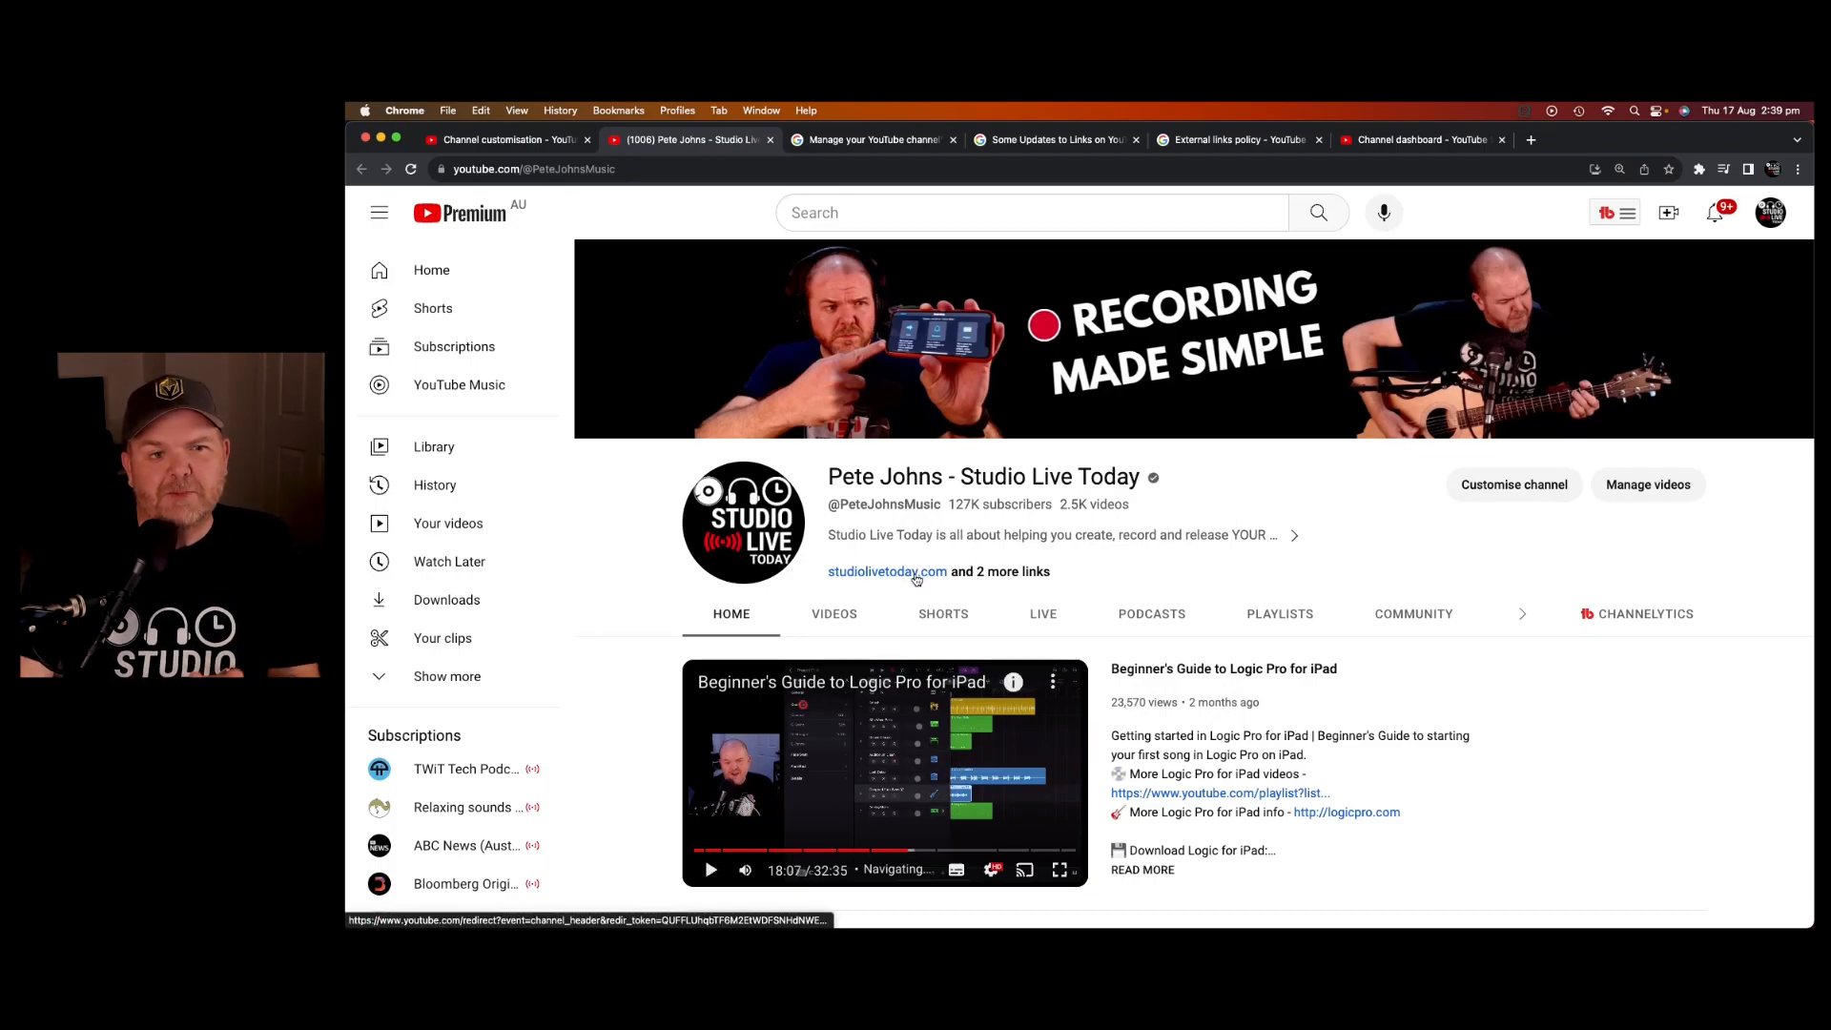
left_click(886, 571)
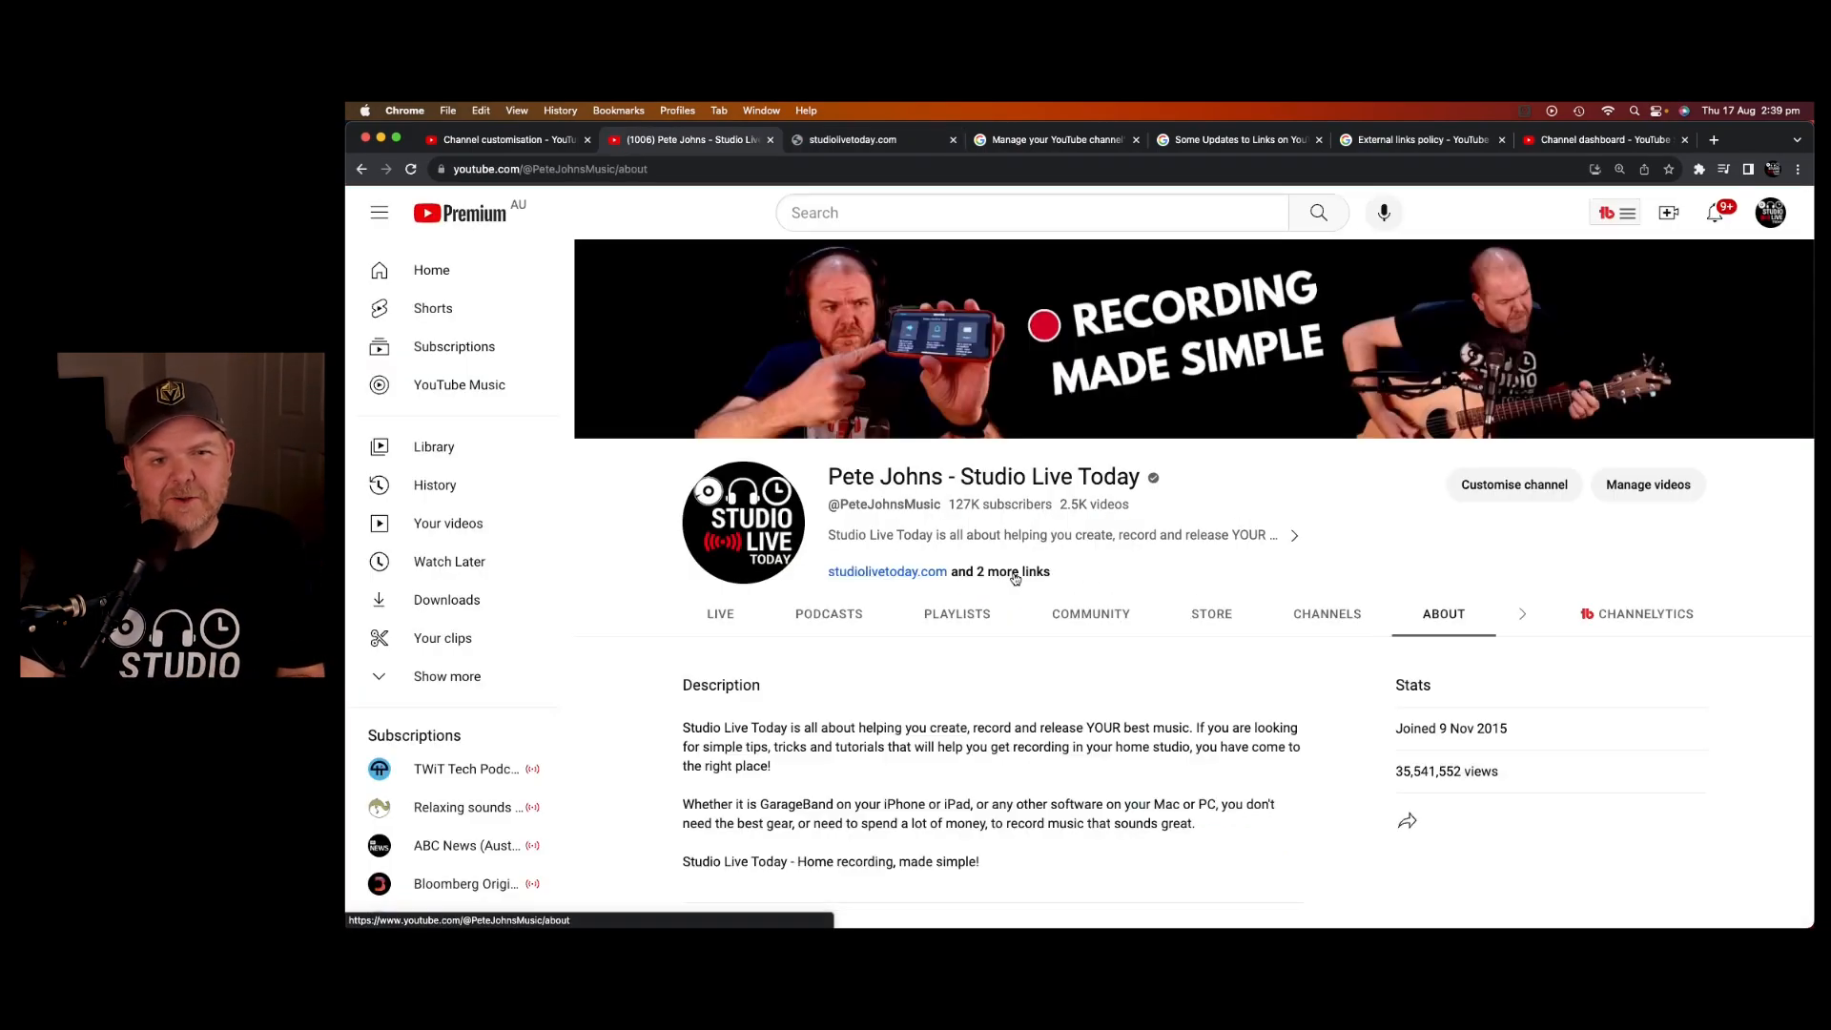
scroll("down", 3)
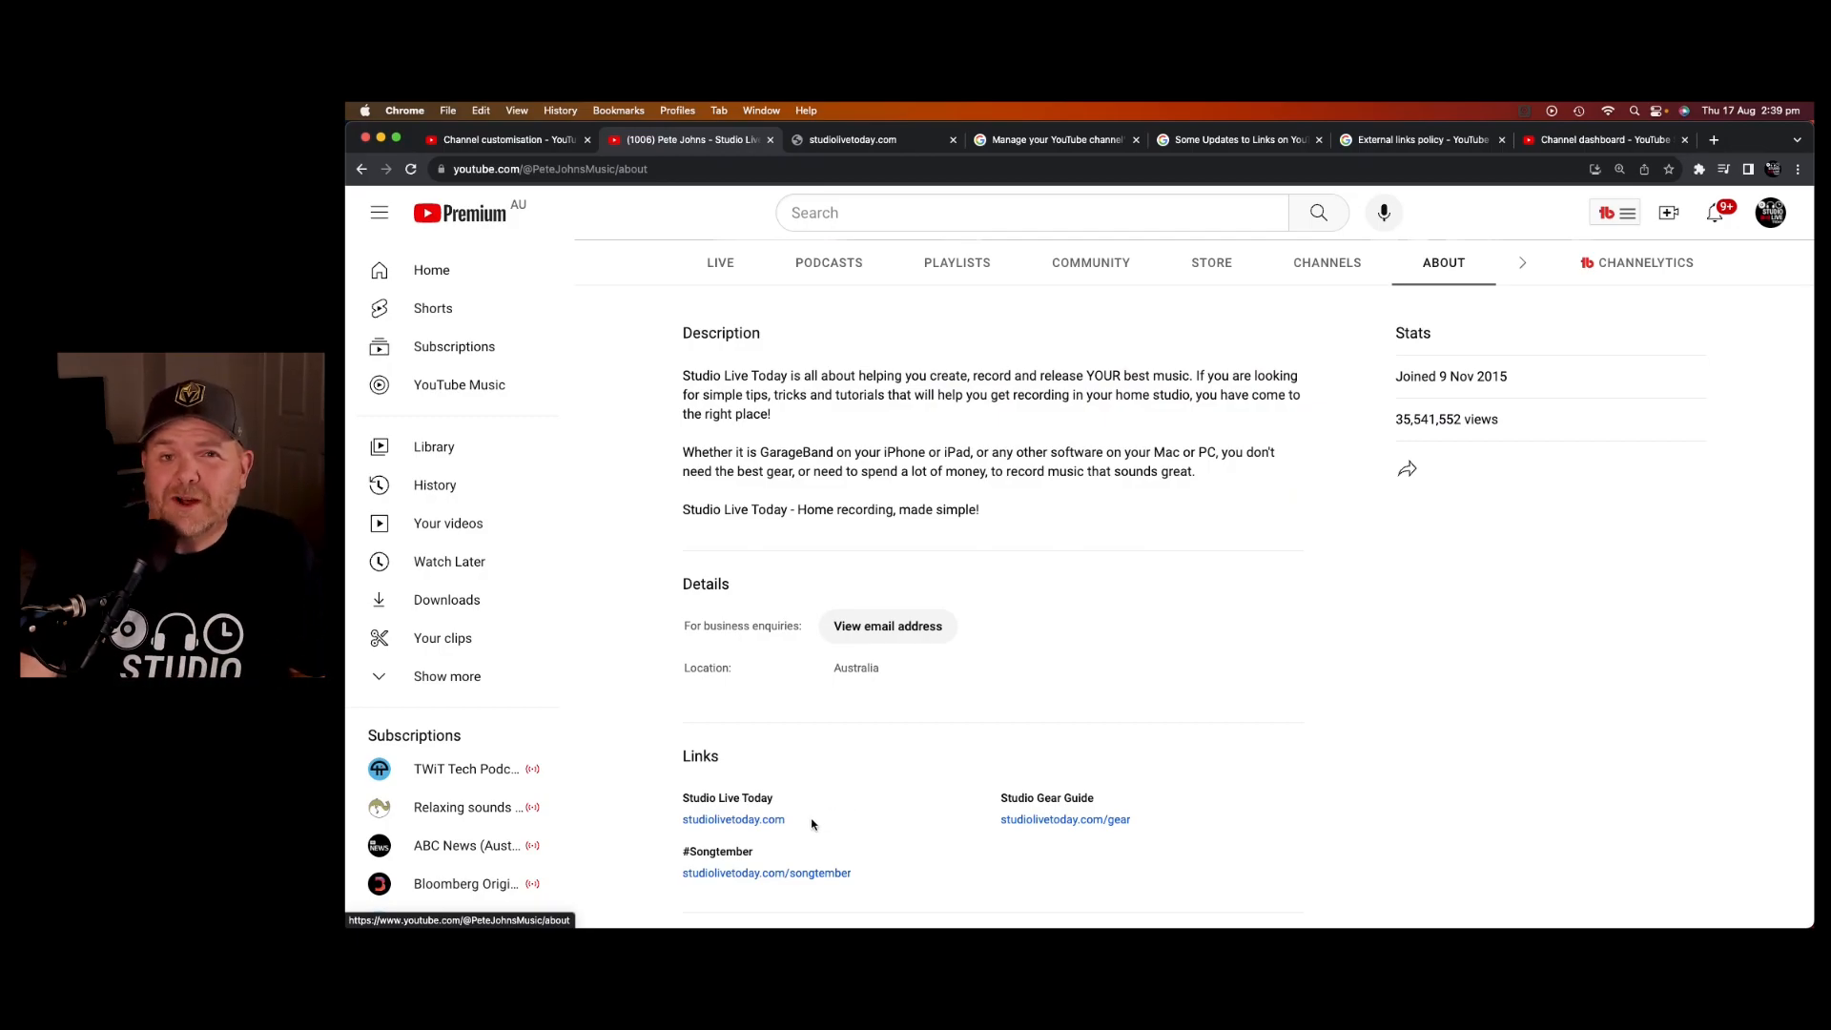
- On the phone, open Studio's Basic info and scroll to the same links
scroll("up", 3)
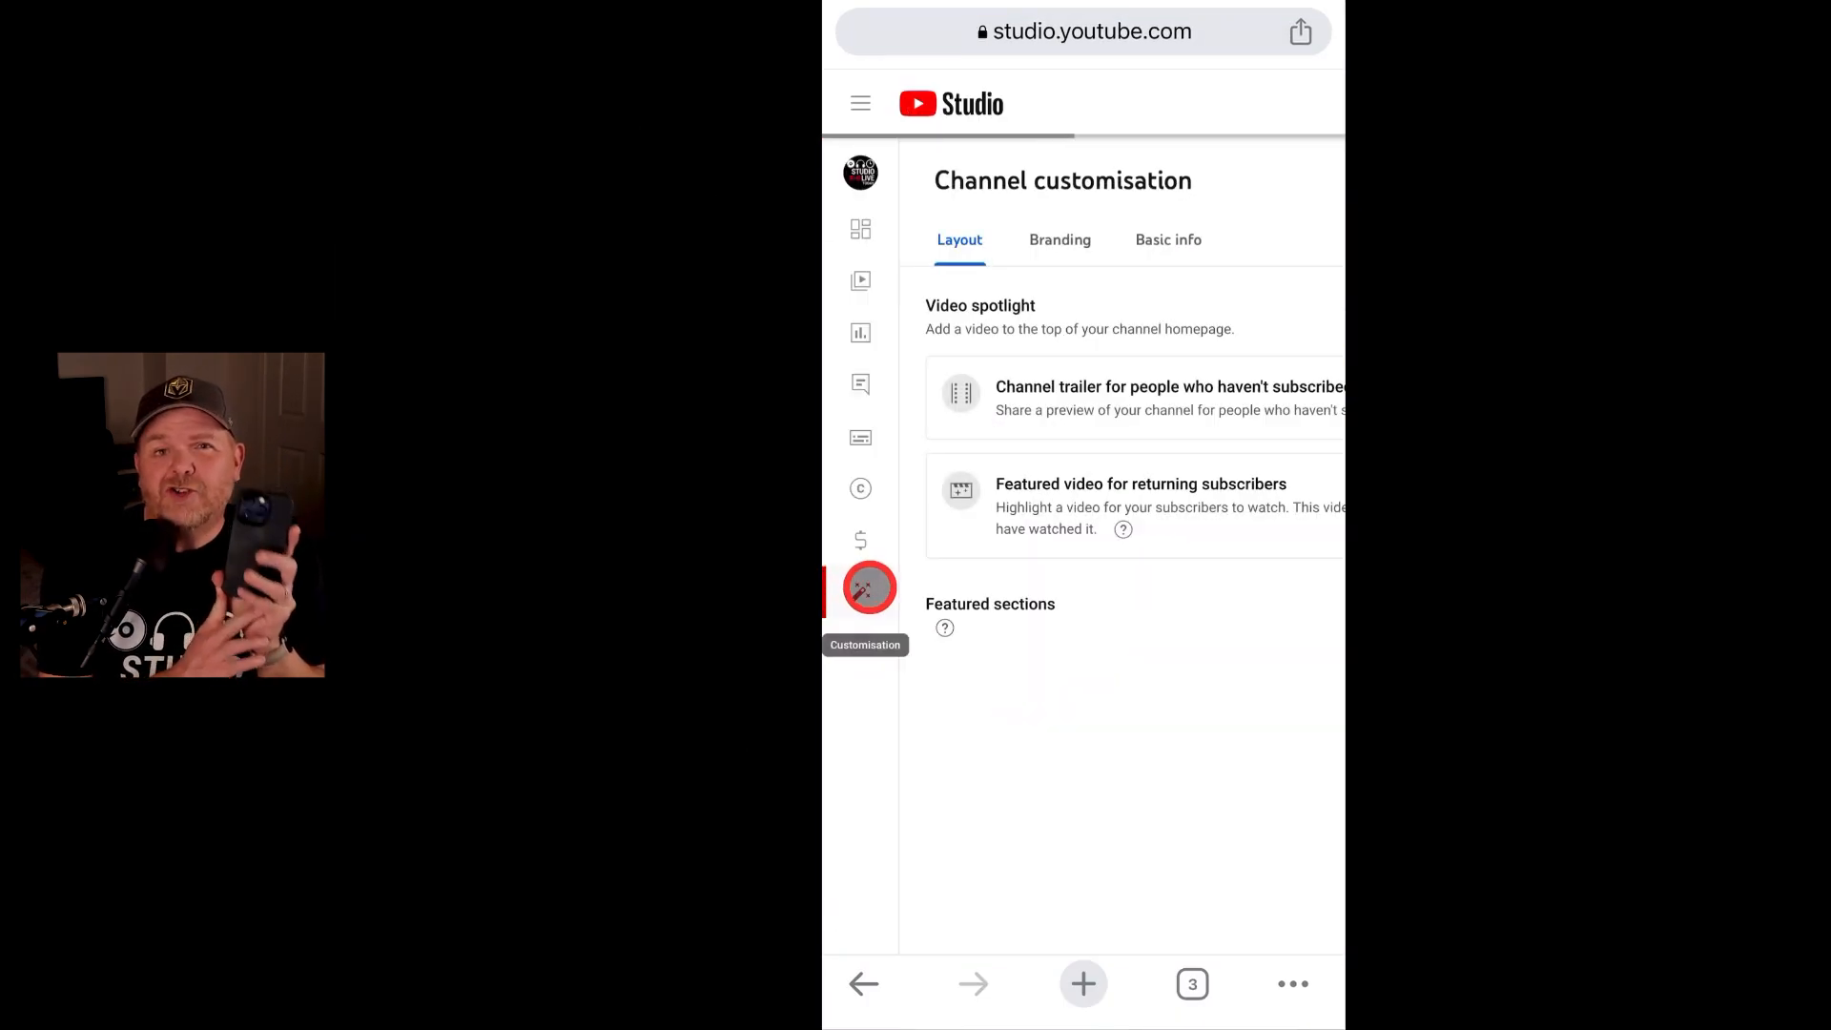
left_click(1167, 239)
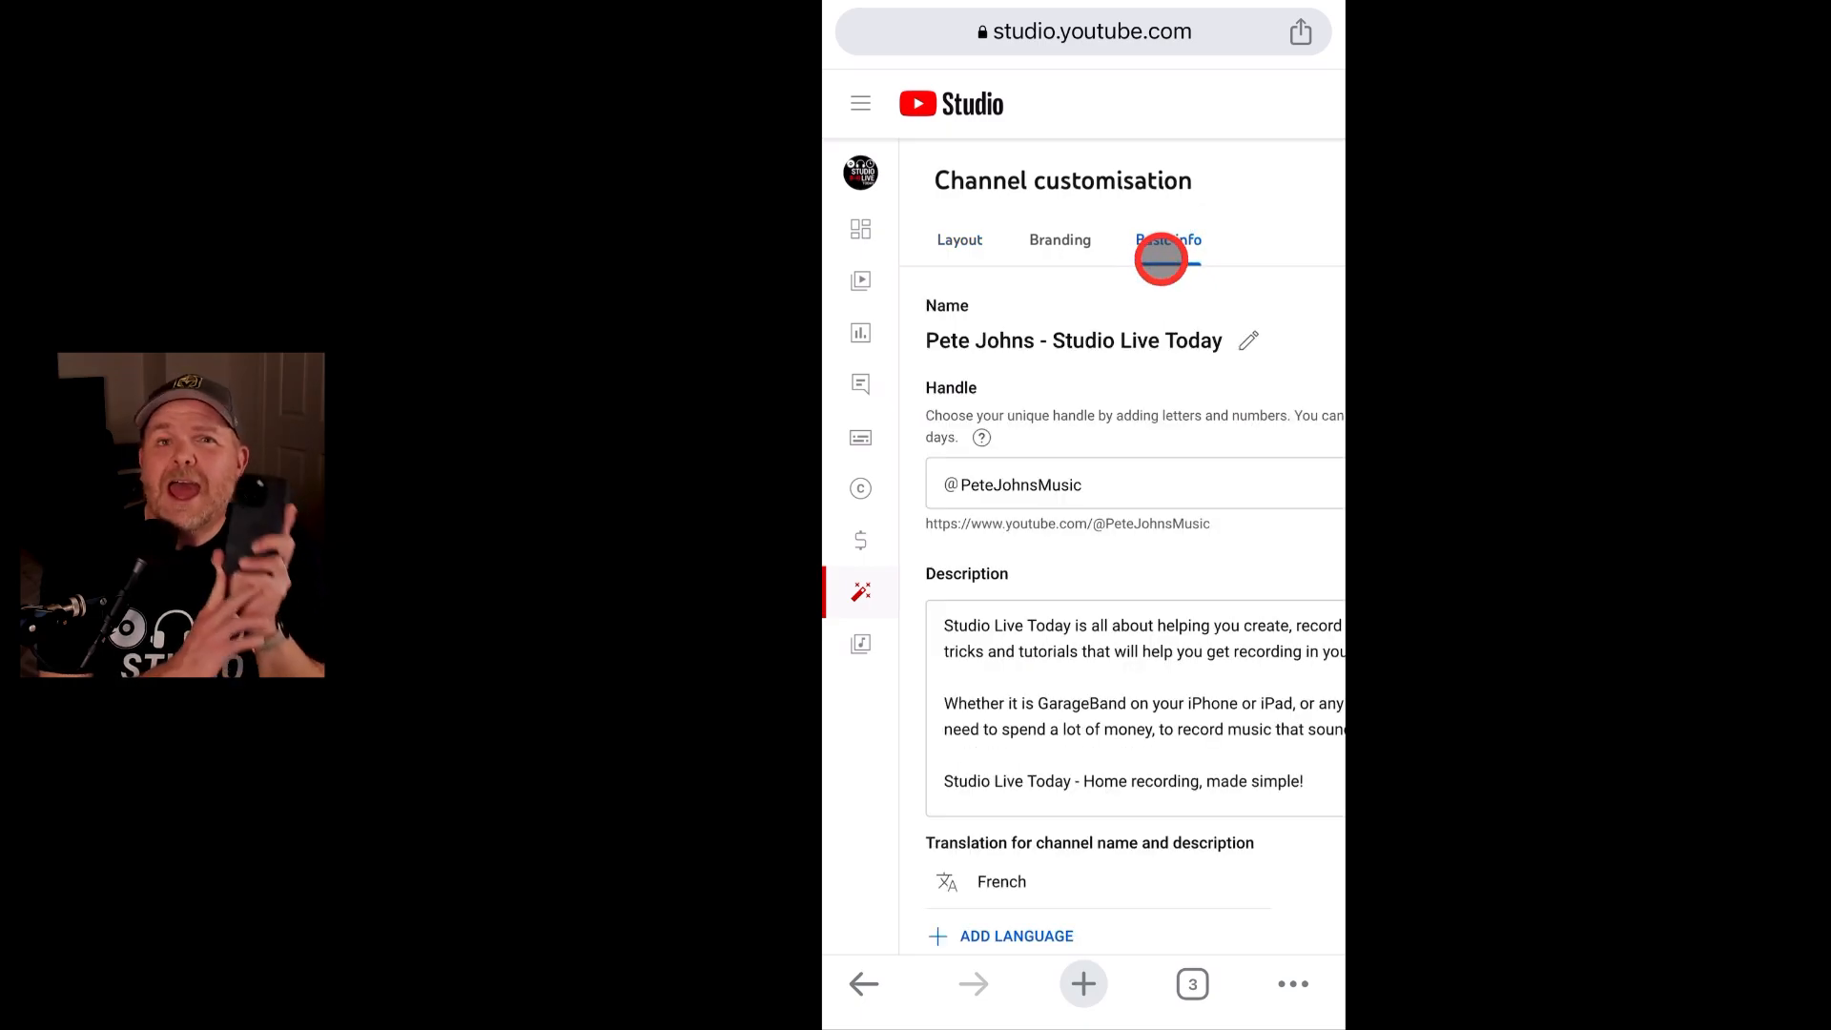
scroll("down", 3)
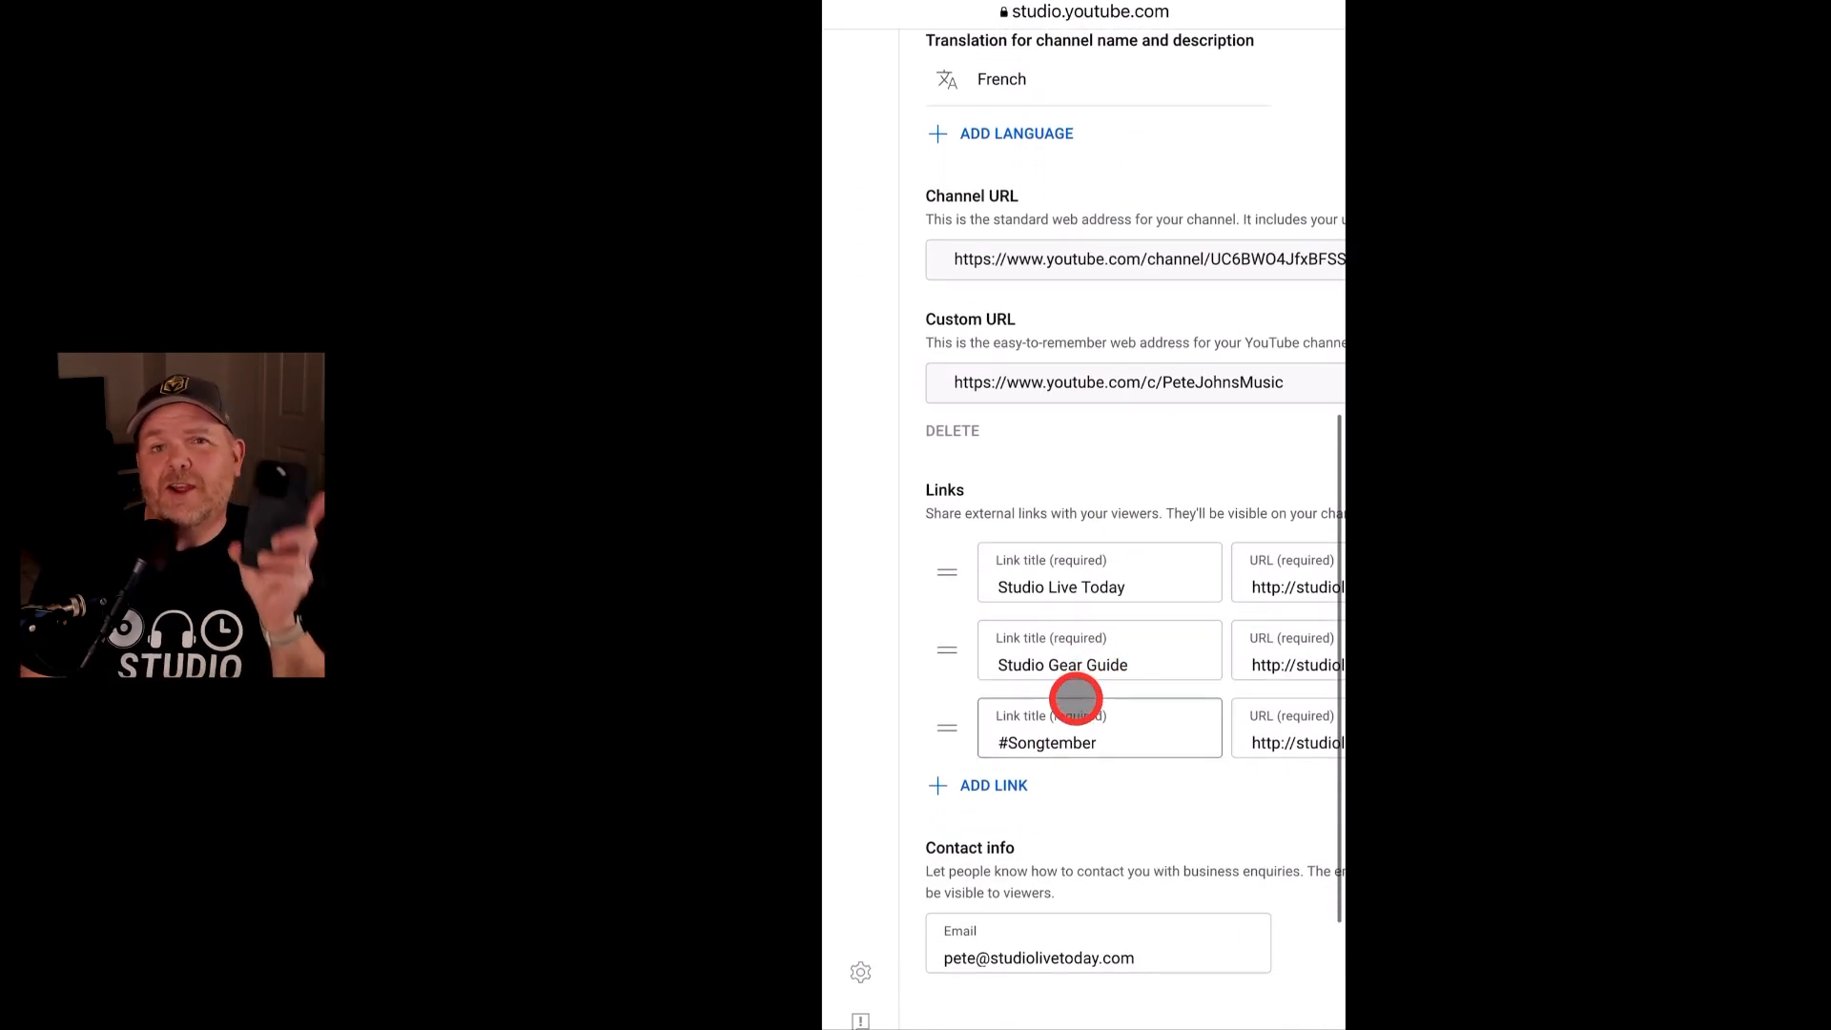